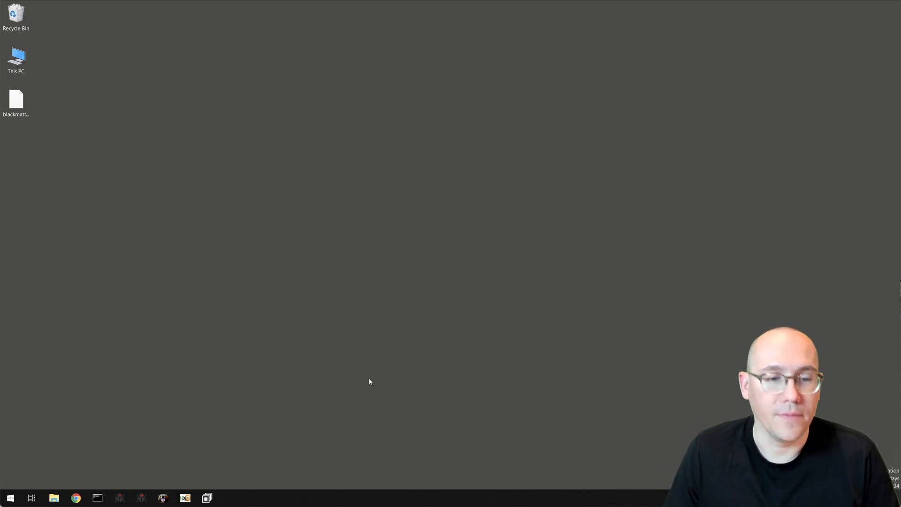
{"action": "mouse_move", "coordinate": [287, 320]}
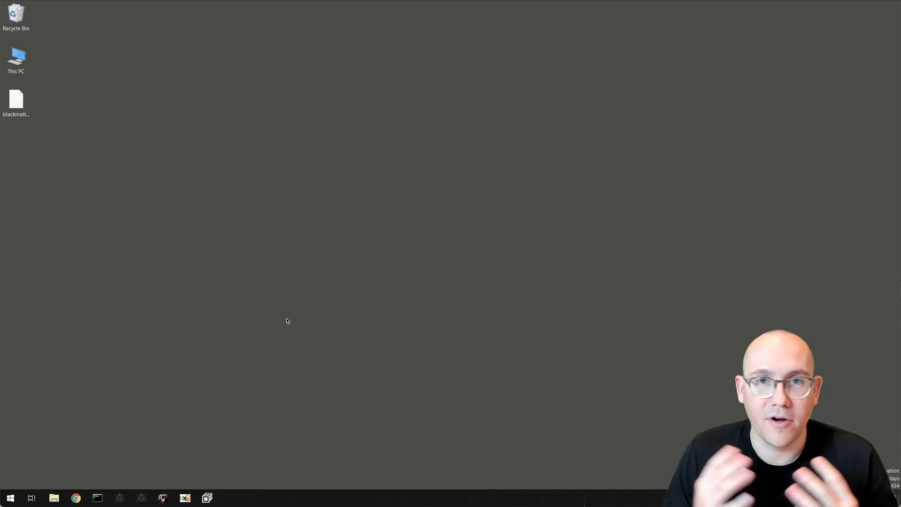
{"action": "mouse_move", "coordinate": [379, 297]}
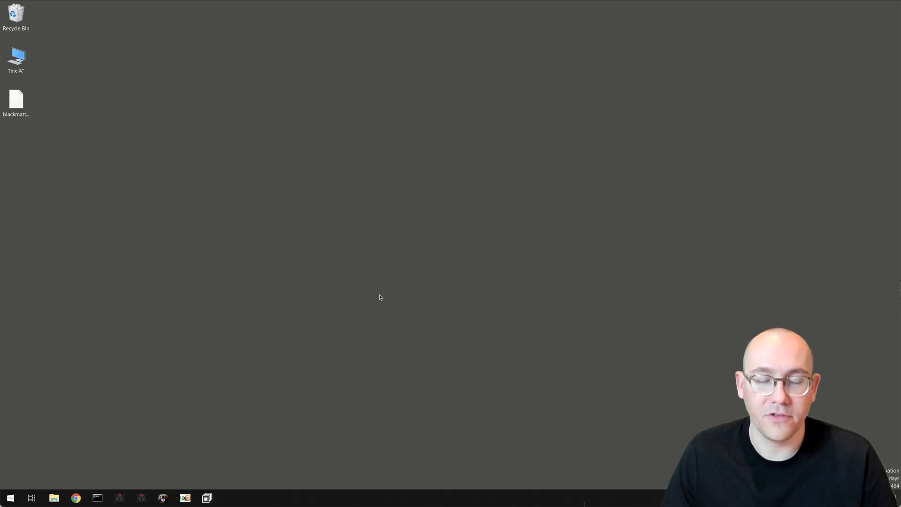
{"action": "mouse_move", "coordinate": [446, 305]}
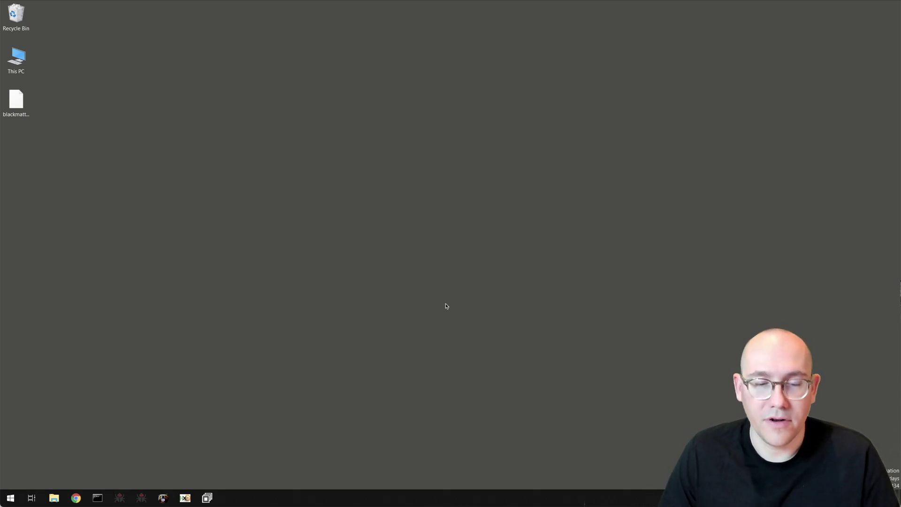
{"action": "mouse_move", "coordinate": [466, 264]}
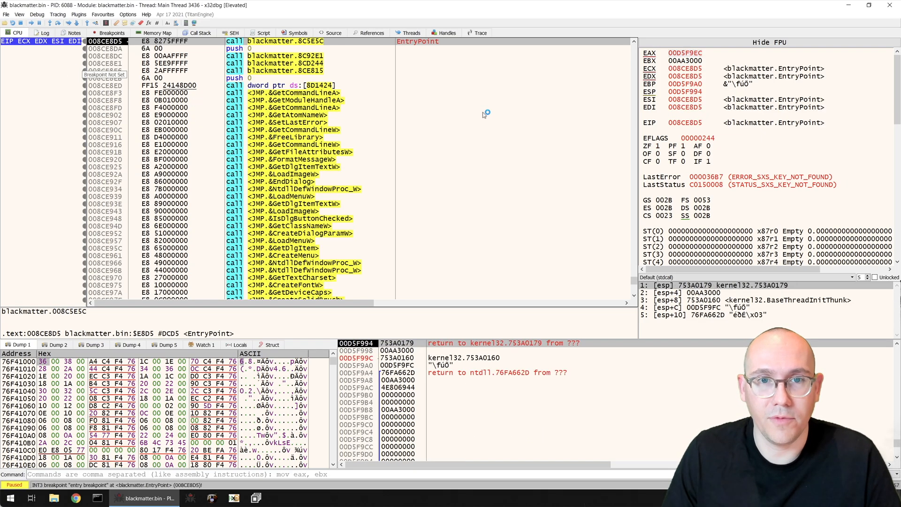
{"action": "mouse_move", "coordinate": [431, 47]}
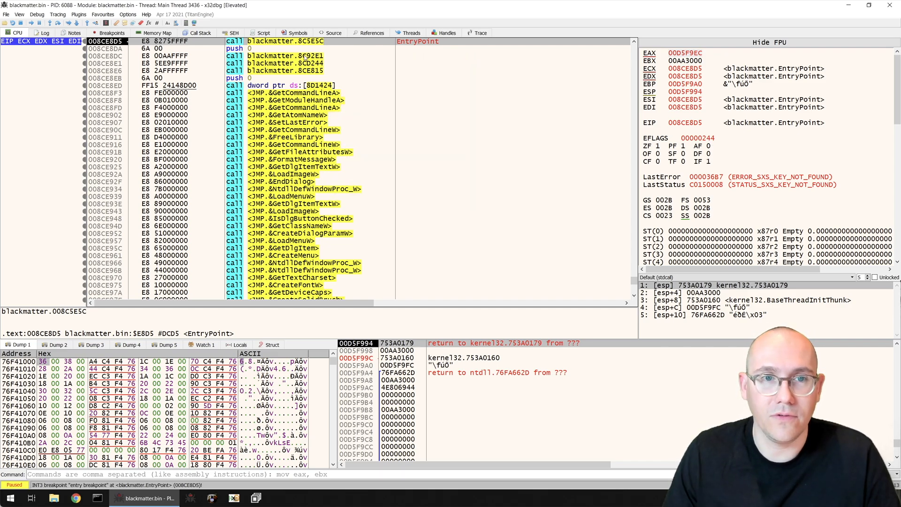
{"action": "mouse_move", "coordinate": [349, 111]}
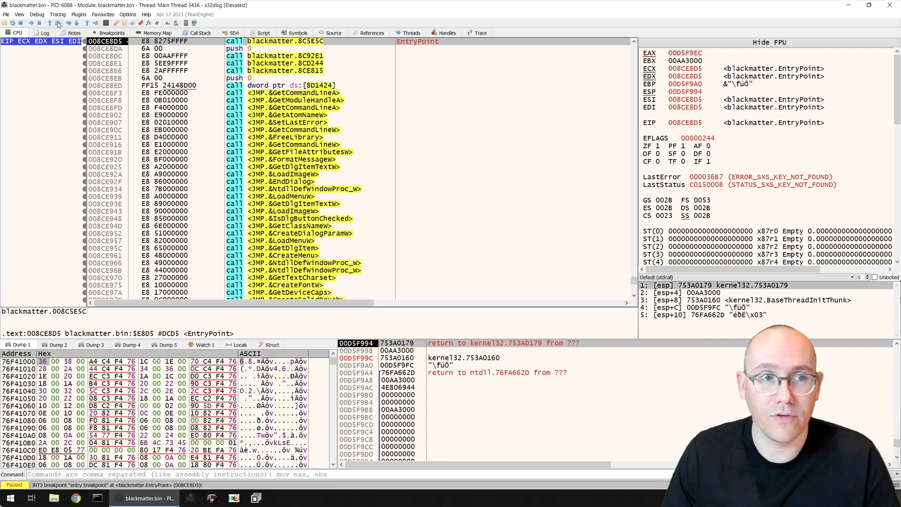
{"action": "mouse_move", "coordinate": [62, 33]}
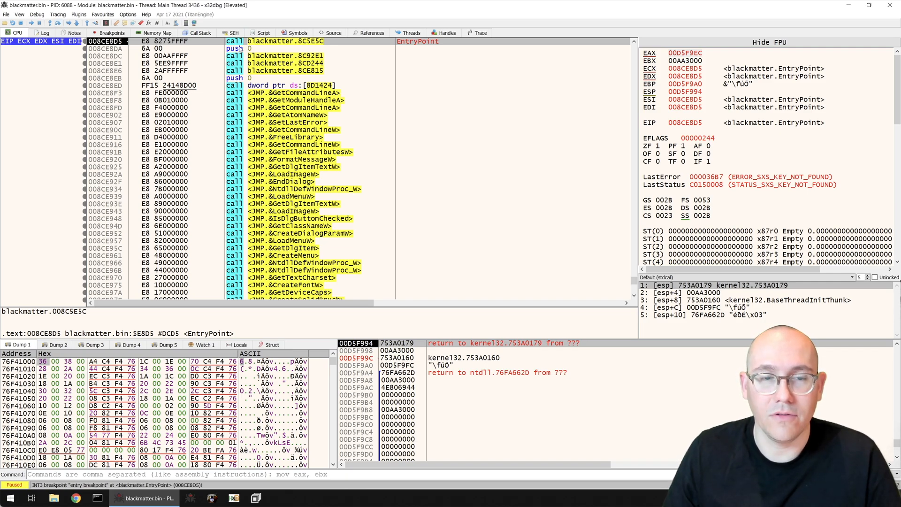
{"action": "mouse_move", "coordinate": [369, 53]}
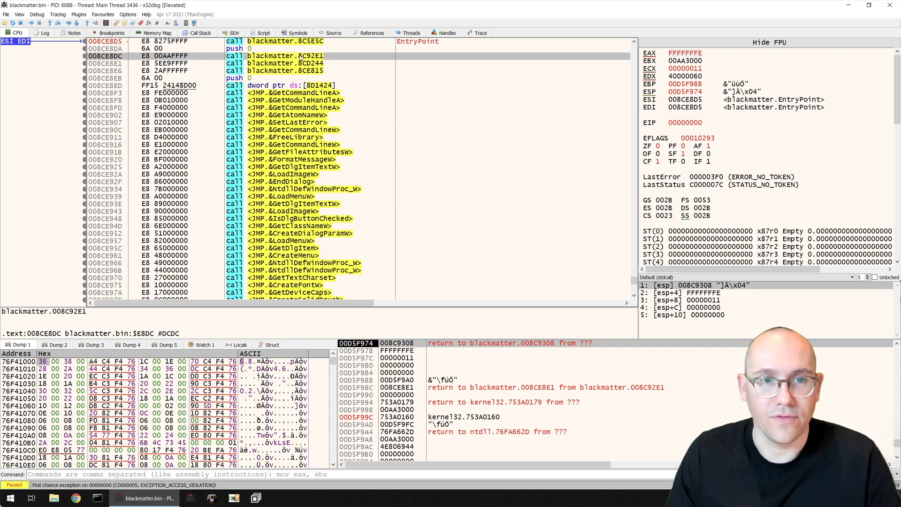
{"action": "mouse_move", "coordinate": [338, 167]}
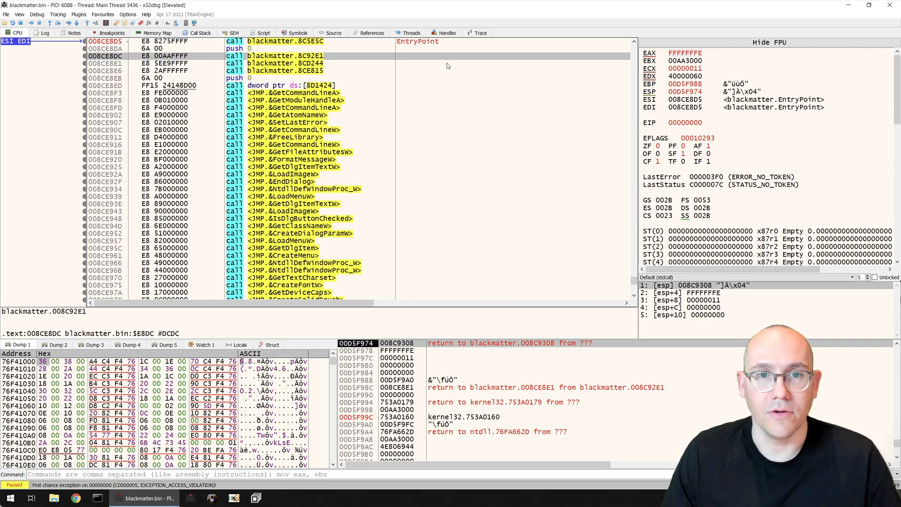
{"action": "mouse_move", "coordinate": [509, 167]}
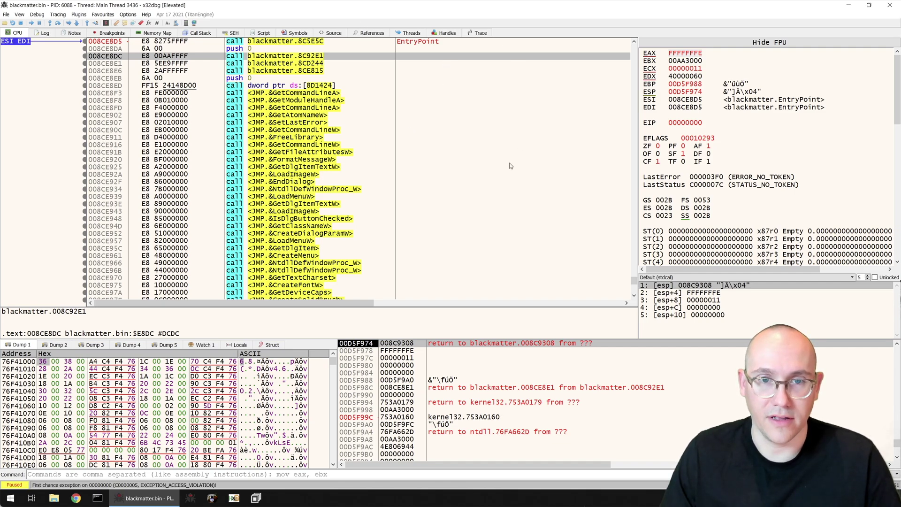
{"action": "mouse_move", "coordinate": [400, 171]}
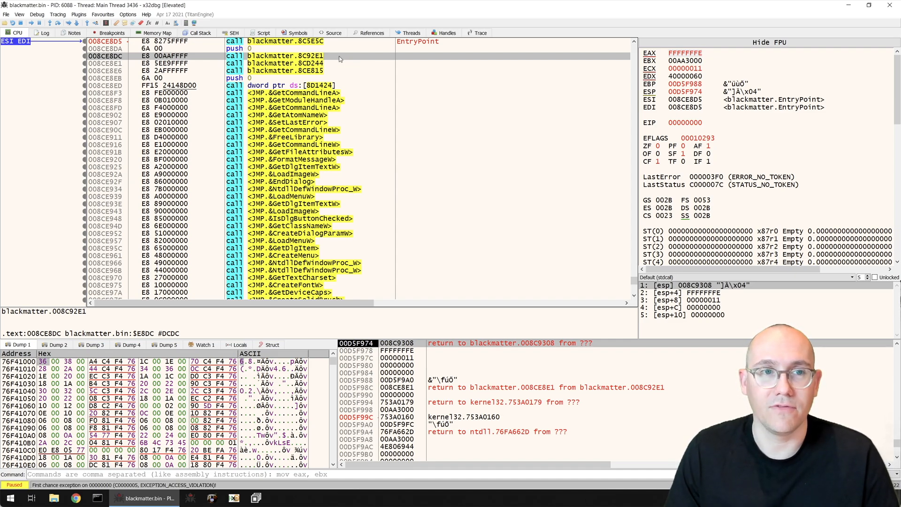
Step: Load a ScyllaHide anti-debug hiding profile and confirm the applied changes
{"action": "left_click", "coordinate": [78, 13]}
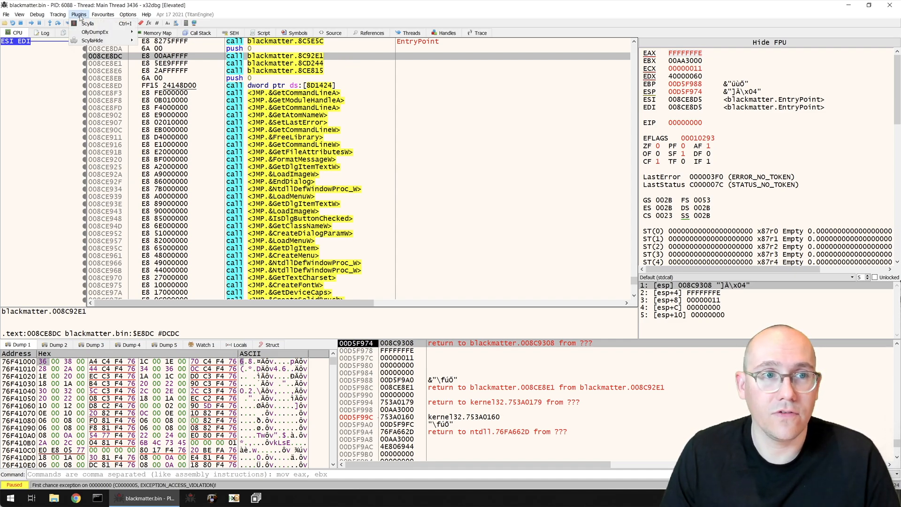
{"action": "left_click", "coordinate": [92, 41]}
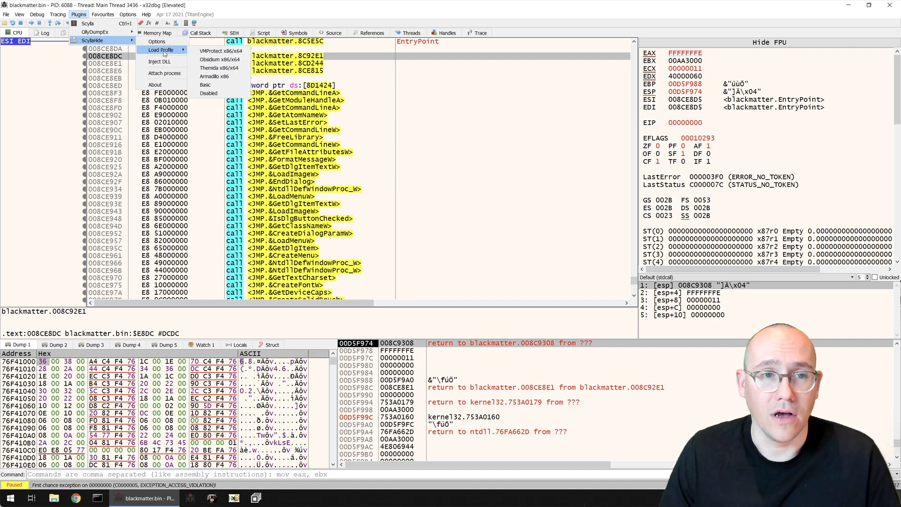
{"action": "left_click", "coordinate": [205, 85]}
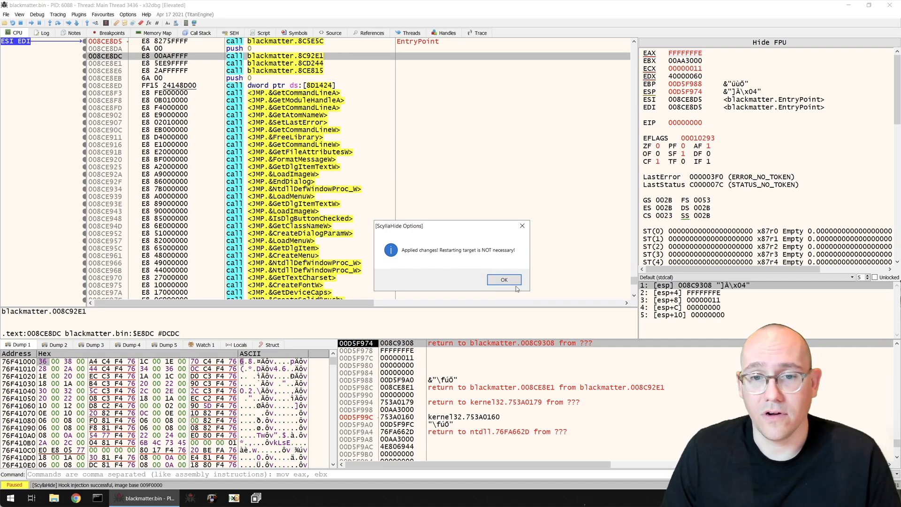
{"action": "left_click", "coordinate": [504, 280]}
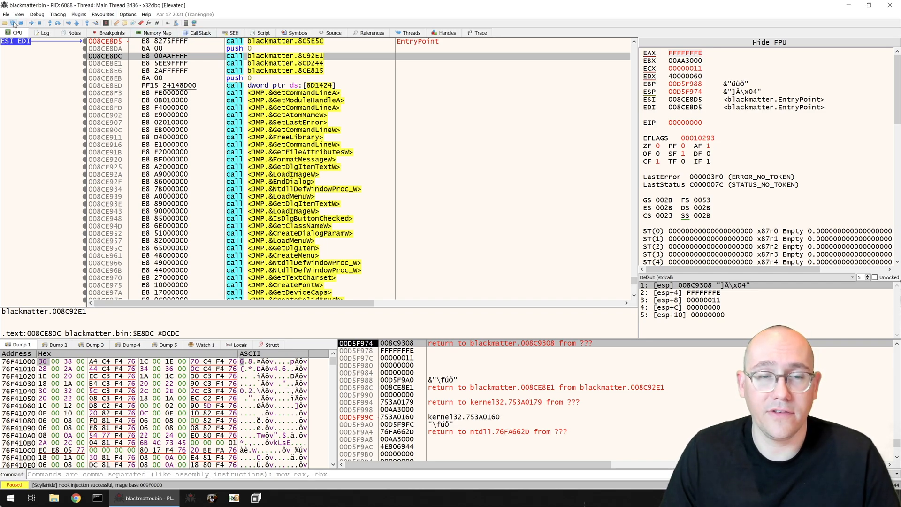
{"action": "mouse_move", "coordinate": [9, 31]}
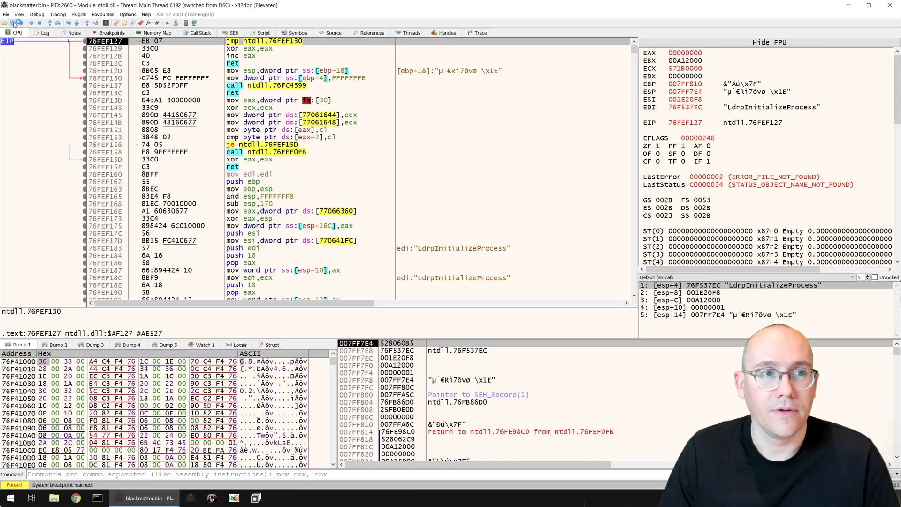
Step: Run to the entry point, step to the call into 8C92E1, then run until the debuggee terminates
{"action": "left_click", "coordinate": [36, 23]}
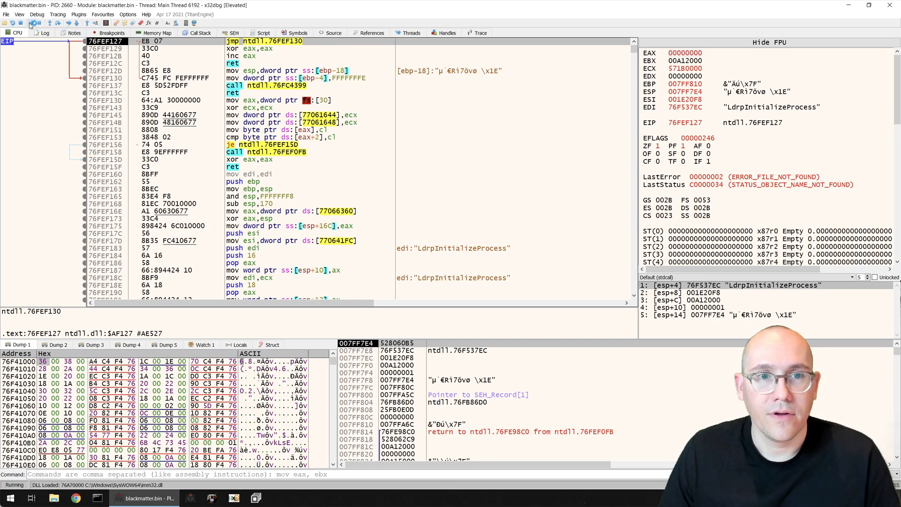
{"action": "left_click", "coordinate": [57, 33]}
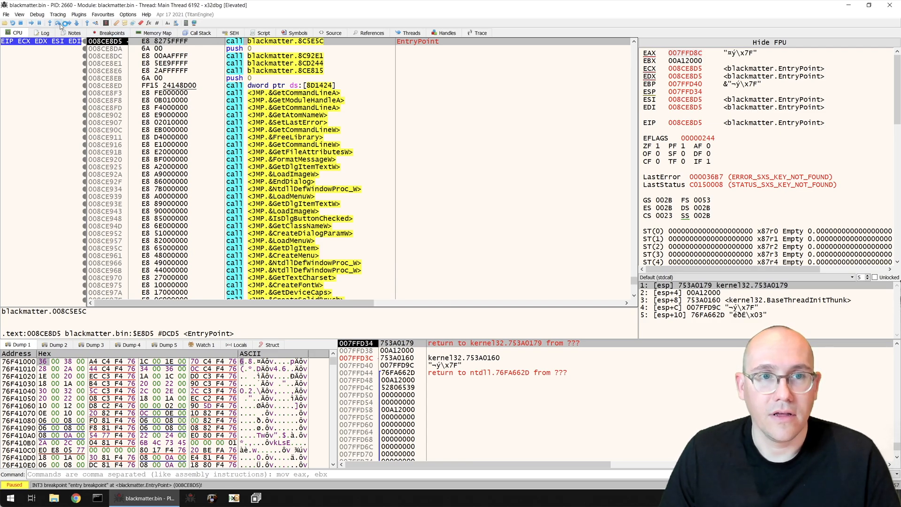
{"action": "left_click", "coordinate": [56, 23]}
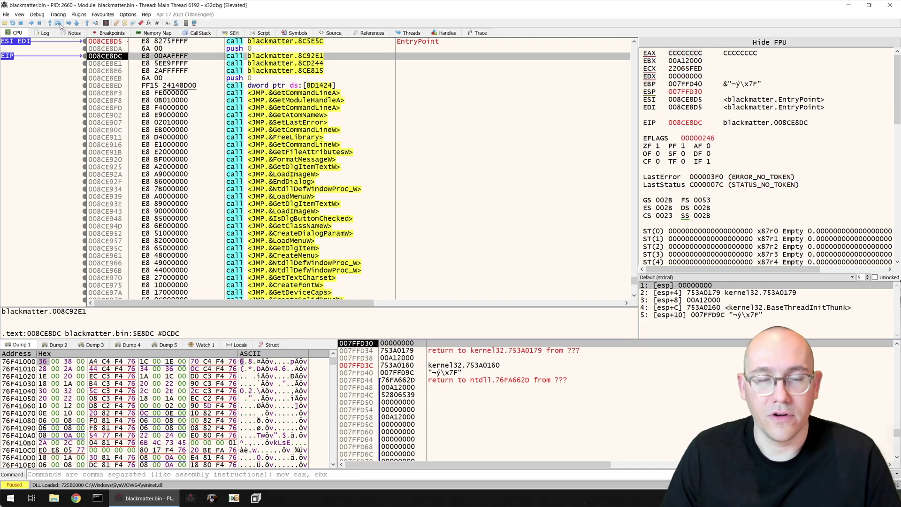
{"action": "left_click", "coordinate": [59, 23]}
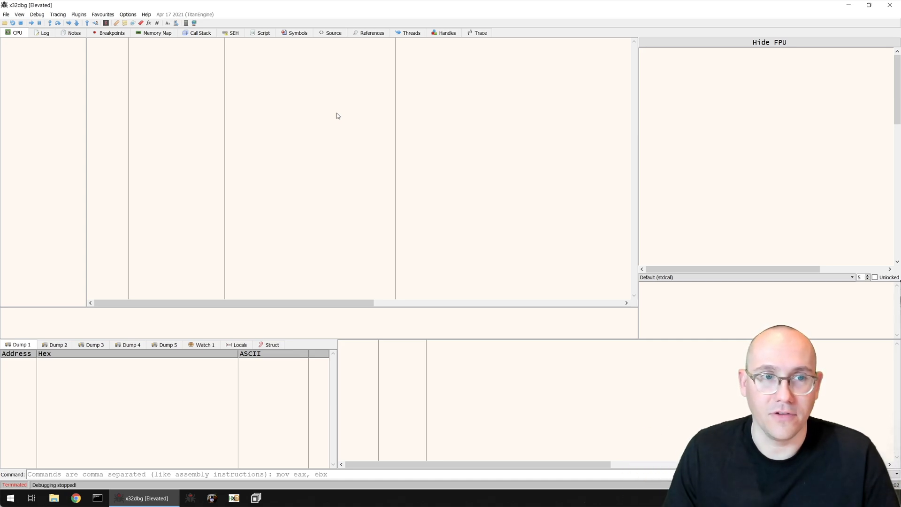
Step: Launch Process Explorer and scroll the process list to confirm blackmatter.bin is gone
{"action": "left_click", "coordinate": [10, 498]}
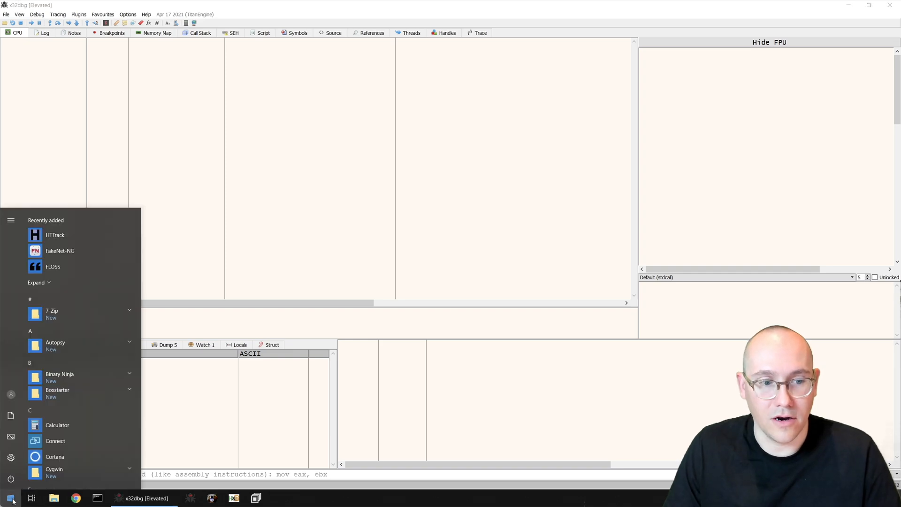
{"action": "left_click", "coordinate": [384, 184]}
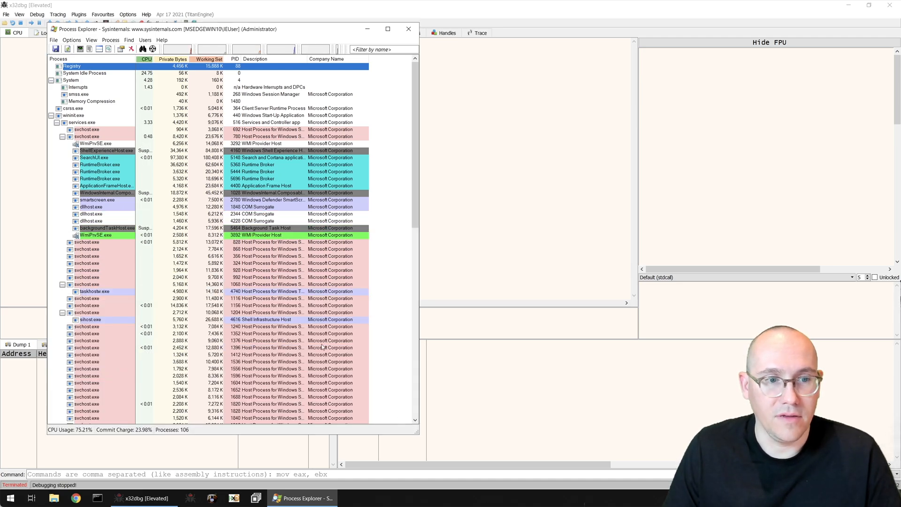
{"action": "scroll", "scroll_direction": "down", "scroll_amount": 3}
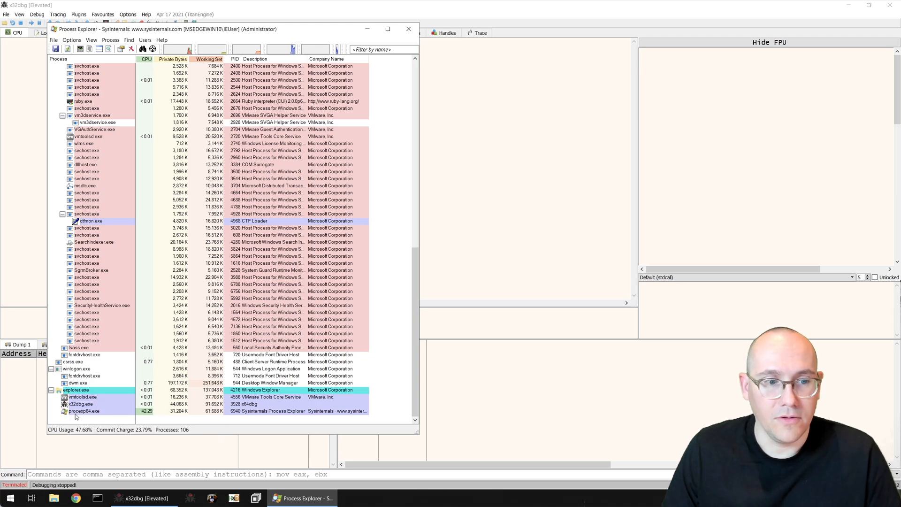
{"action": "mouse_move", "coordinate": [79, 404]}
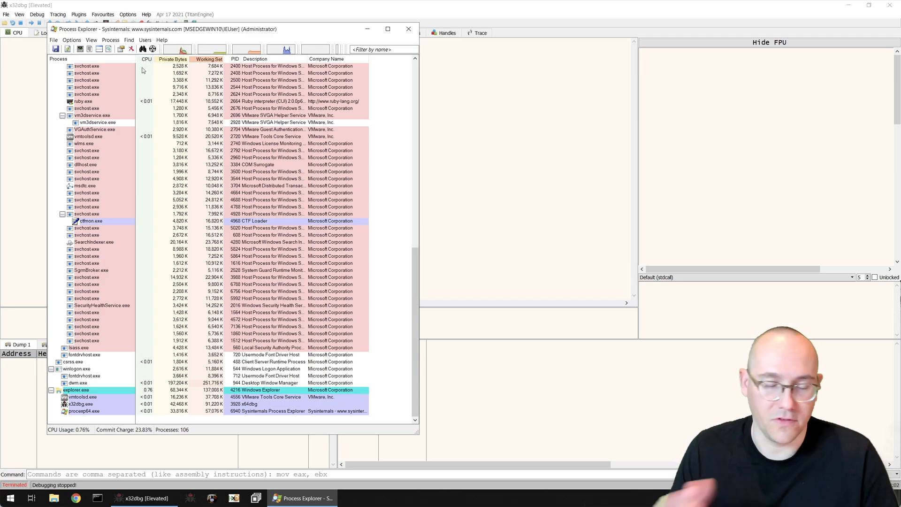
{"action": "mouse_move", "coordinate": [73, 361]}
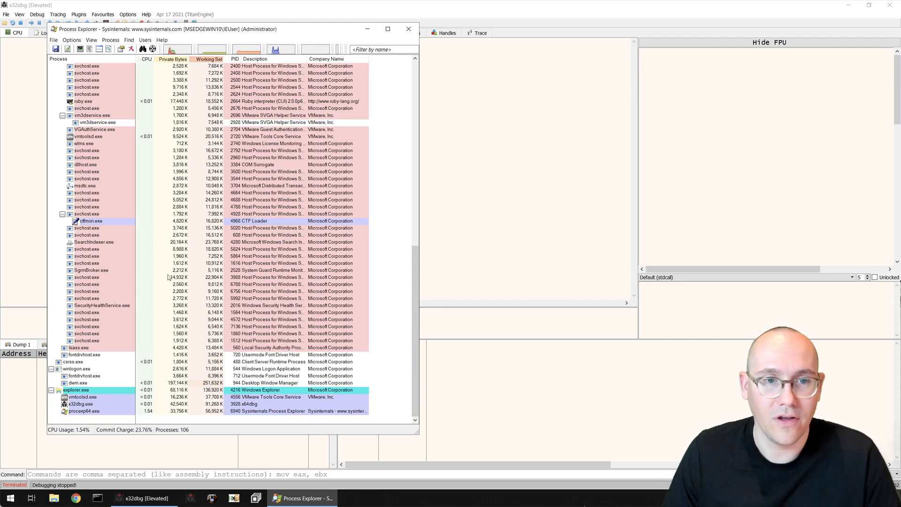
Step: Close Process Explorer, step over the entry point's first call, and step into 8C92E1
{"action": "left_click", "coordinate": [409, 29]}
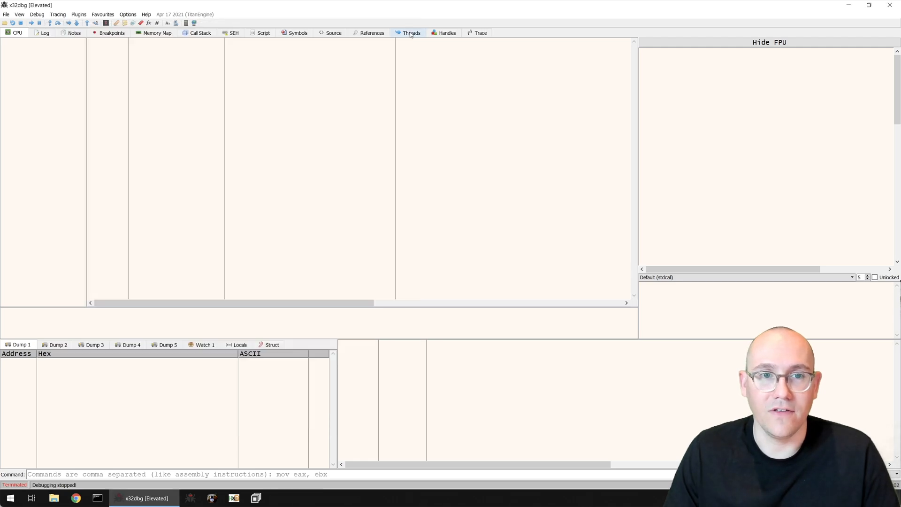
{"action": "mouse_move", "coordinate": [510, 164]}
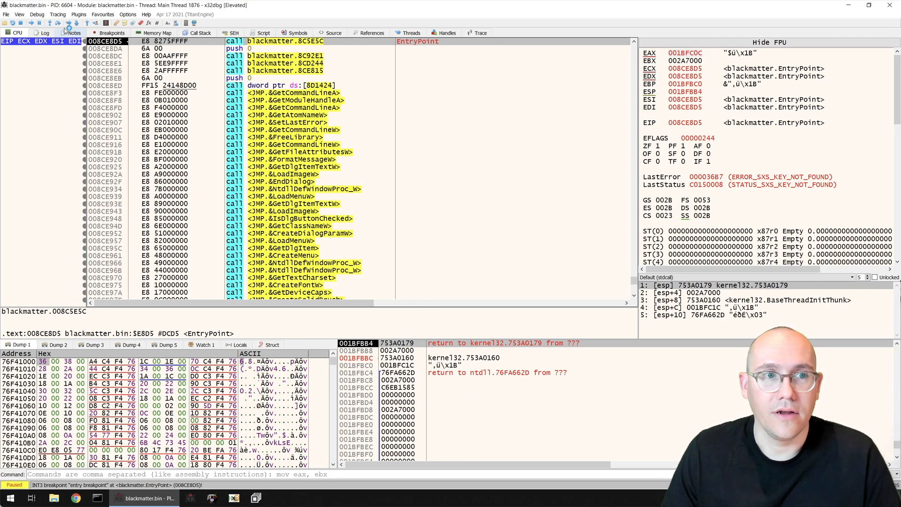
{"action": "left_click", "coordinate": [57, 33]}
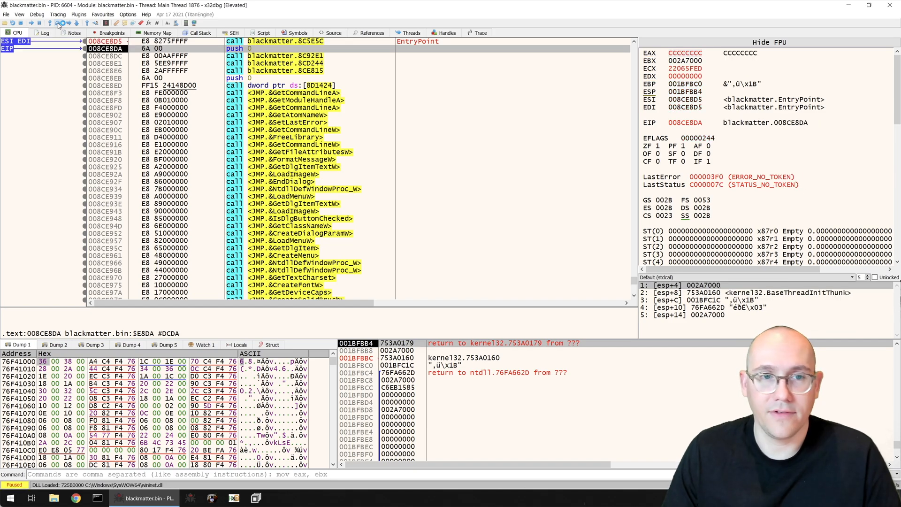
{"action": "left_click", "coordinate": [62, 23]}
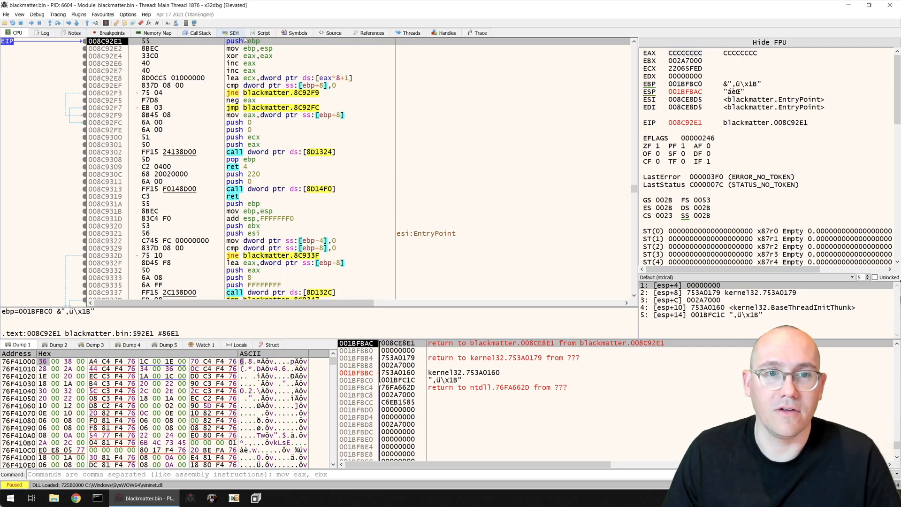
{"action": "mouse_move", "coordinate": [340, 60]}
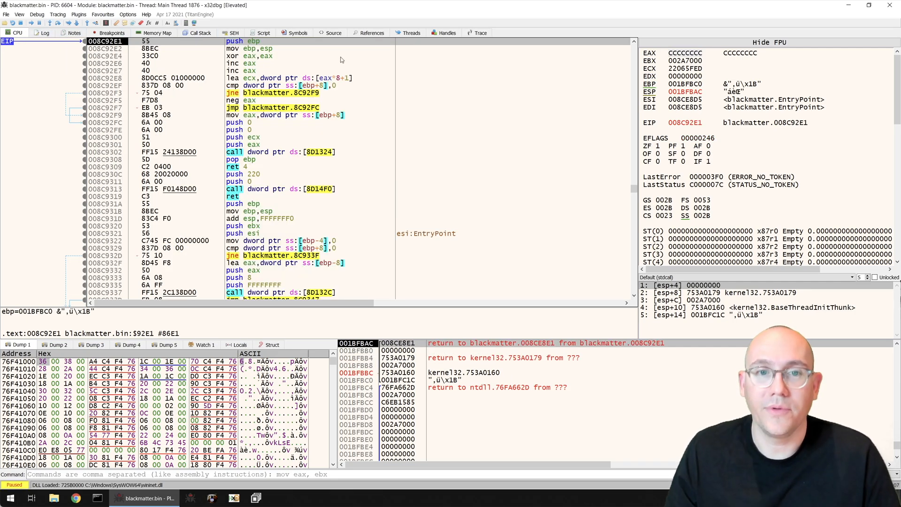
{"action": "mouse_move", "coordinate": [356, 73]}
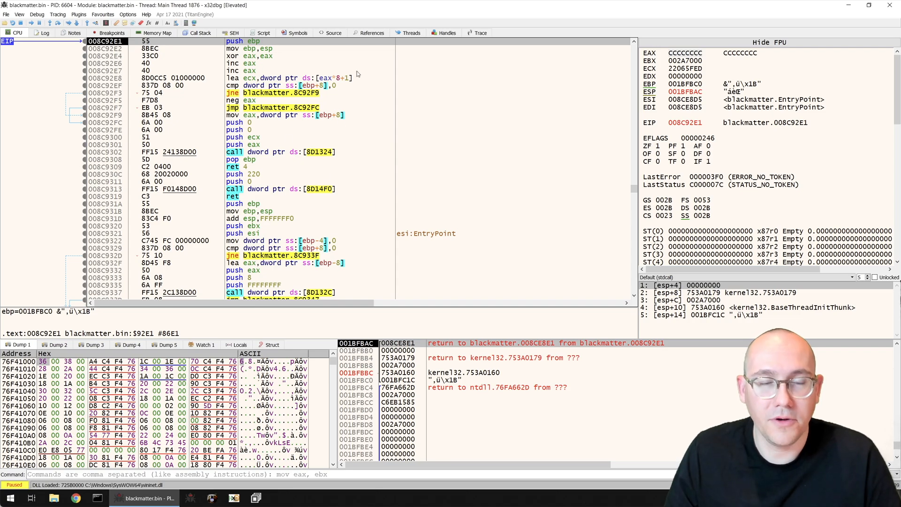
{"action": "mouse_move", "coordinate": [305, 60]}
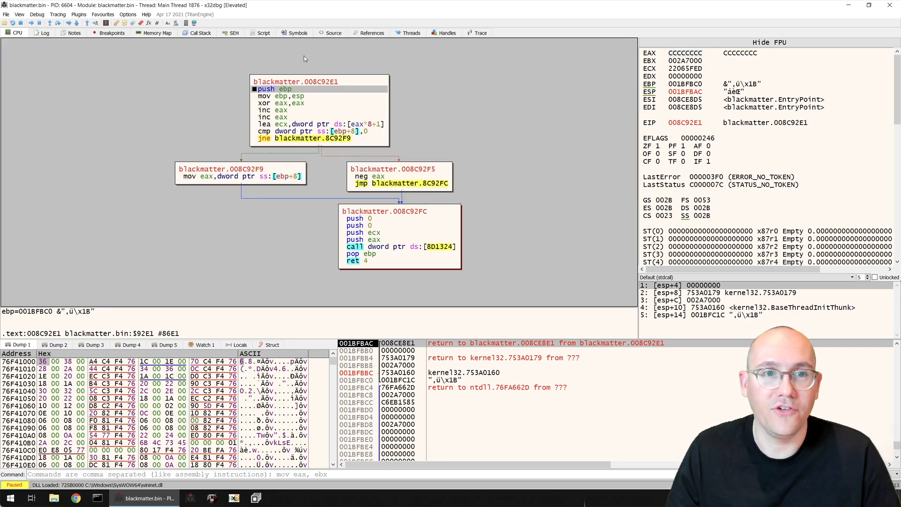
{"action": "mouse_move", "coordinate": [275, 199]}
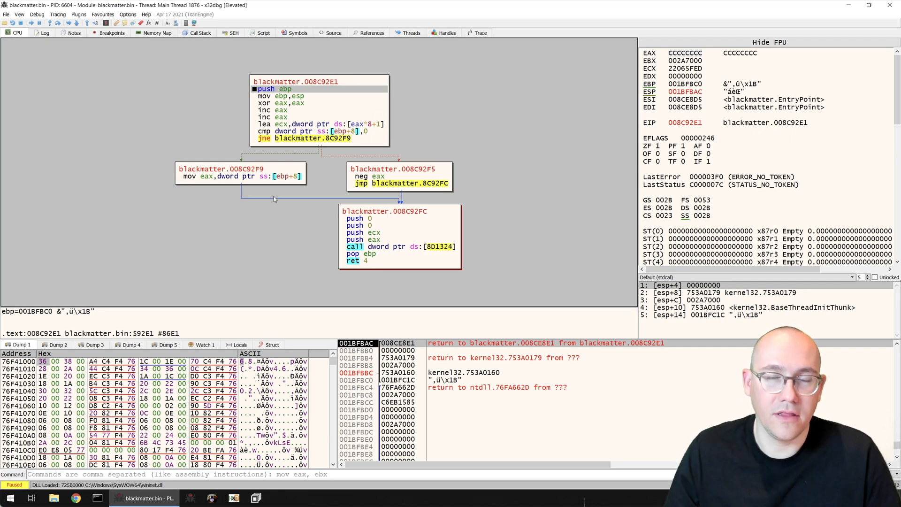
{"action": "mouse_move", "coordinate": [372, 218]}
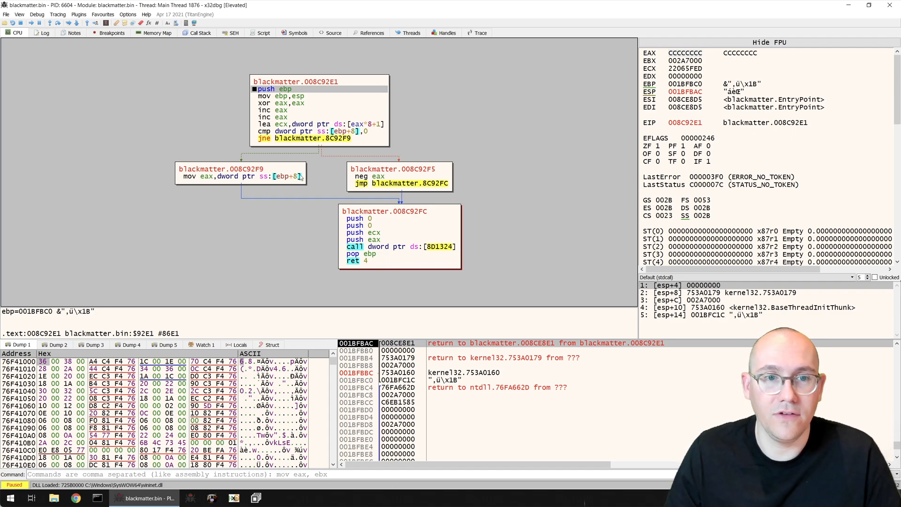
{"action": "mouse_move", "coordinate": [319, 146]}
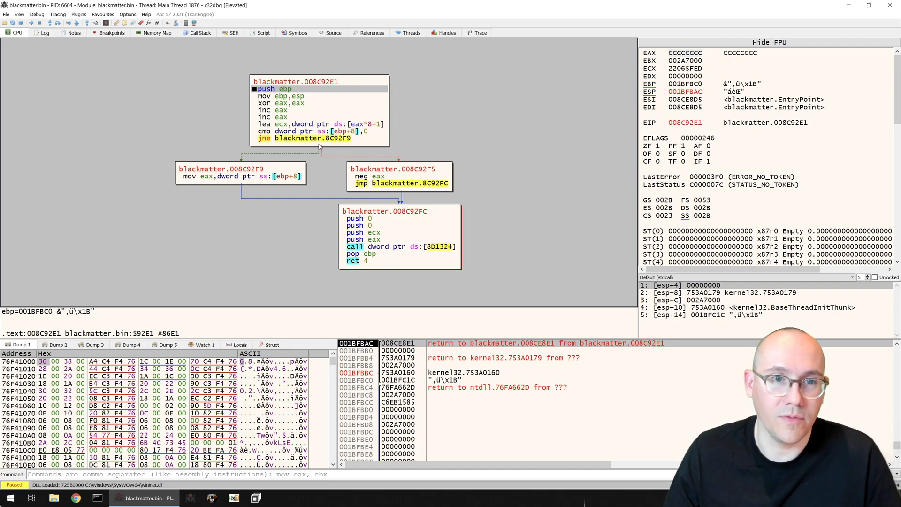
{"action": "mouse_move", "coordinate": [303, 83]}
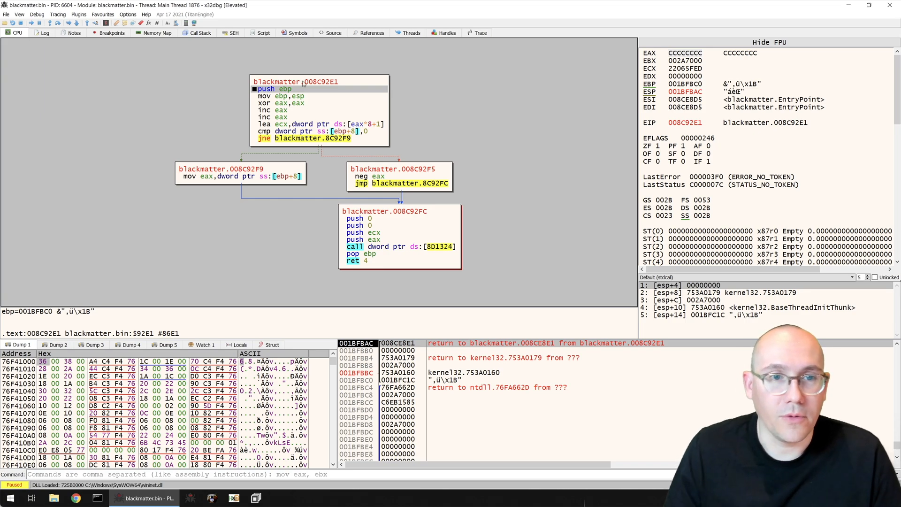
{"action": "mouse_move", "coordinate": [48, 22]}
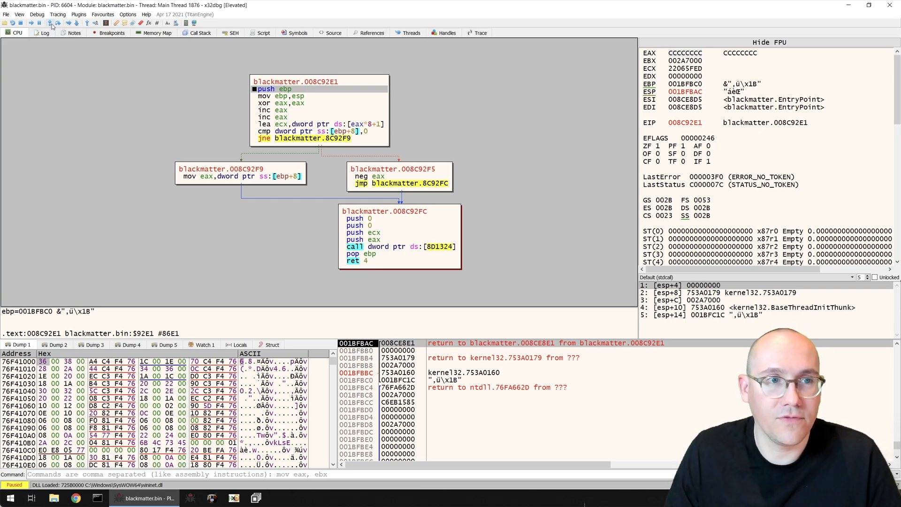
{"action": "mouse_move", "coordinate": [51, 23]}
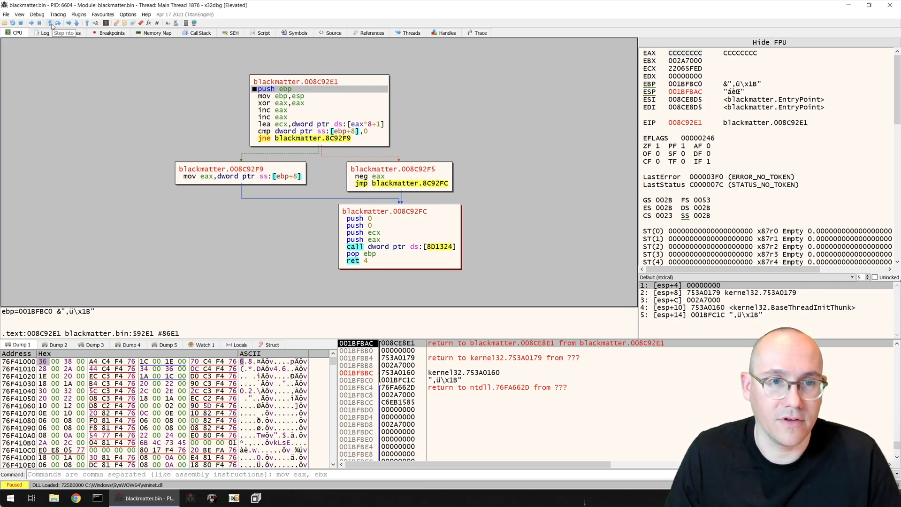
Step: Step through 8C92E1's stack setup, eax branch and negation into the indirect call via 8D1324
{"action": "left_click", "coordinate": [51, 23]}
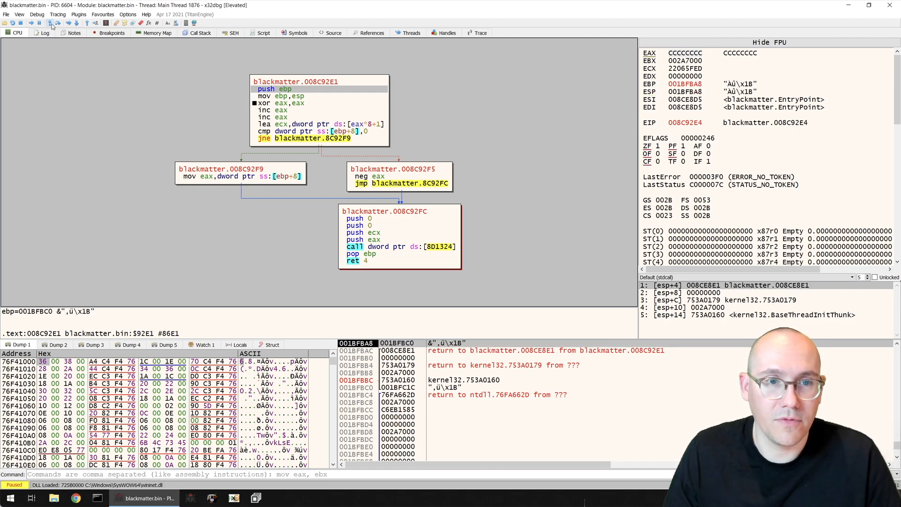
{"action": "left_click", "coordinate": [51, 23]}
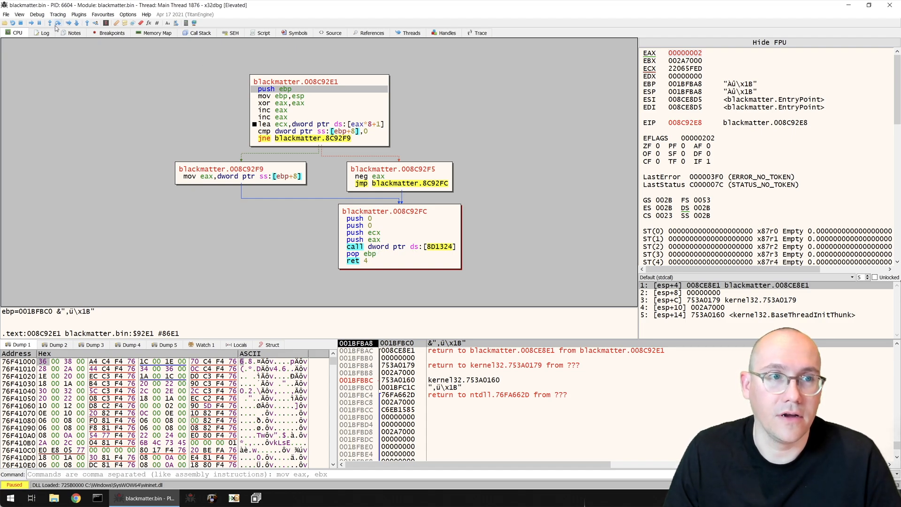
{"action": "left_click", "coordinate": [50, 22]}
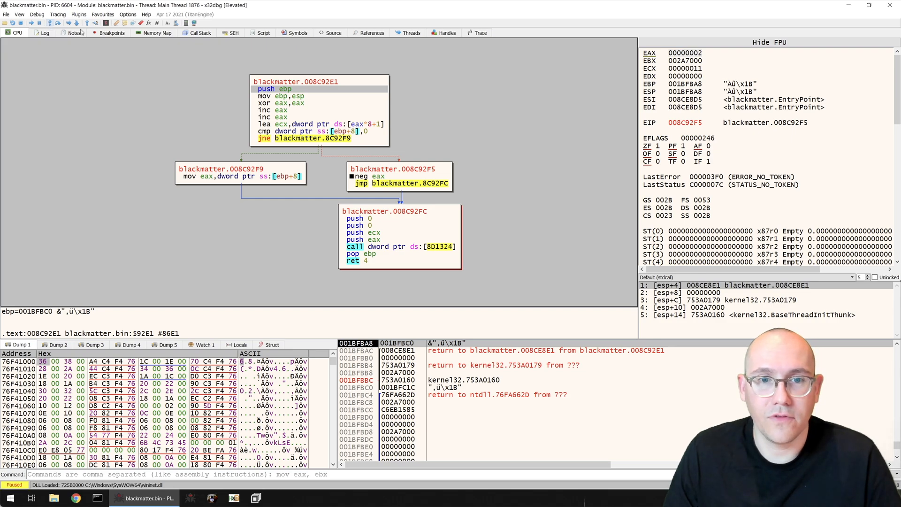
{"action": "mouse_move", "coordinate": [188, 46]}
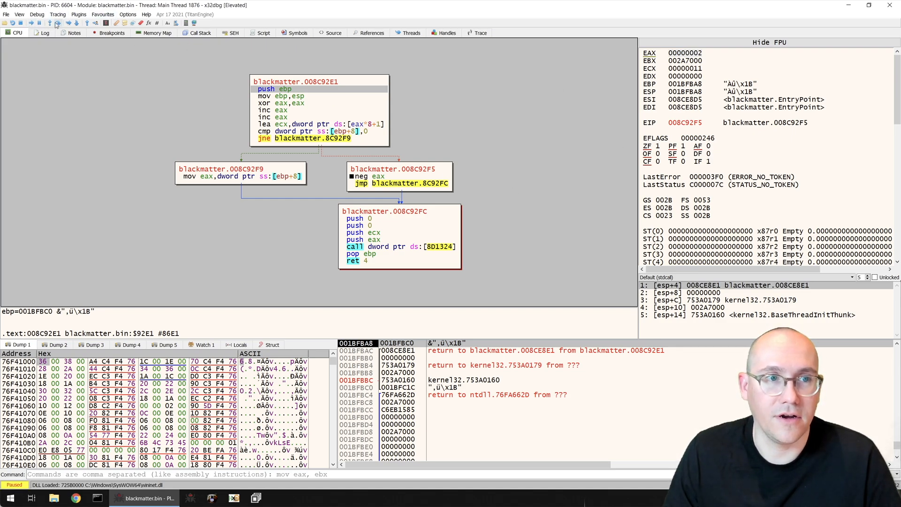
{"action": "left_click", "coordinate": [56, 23]}
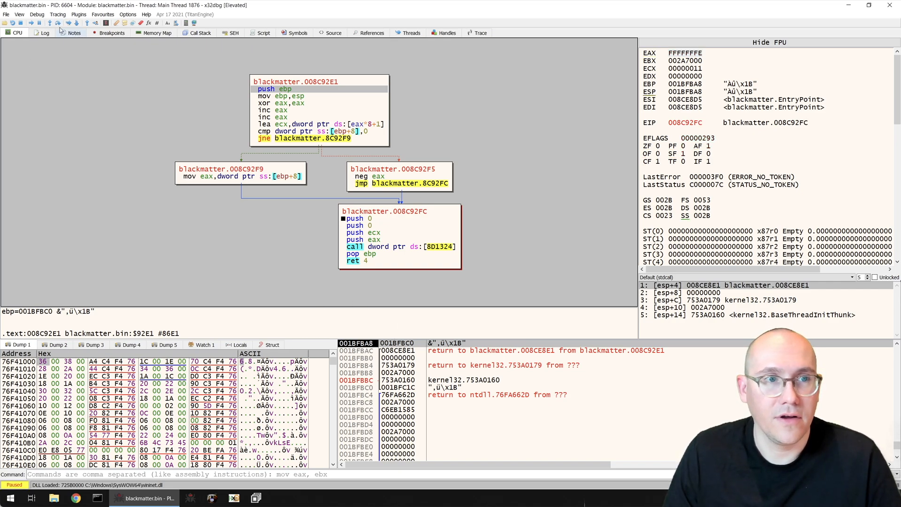
{"action": "left_click", "coordinate": [48, 23]}
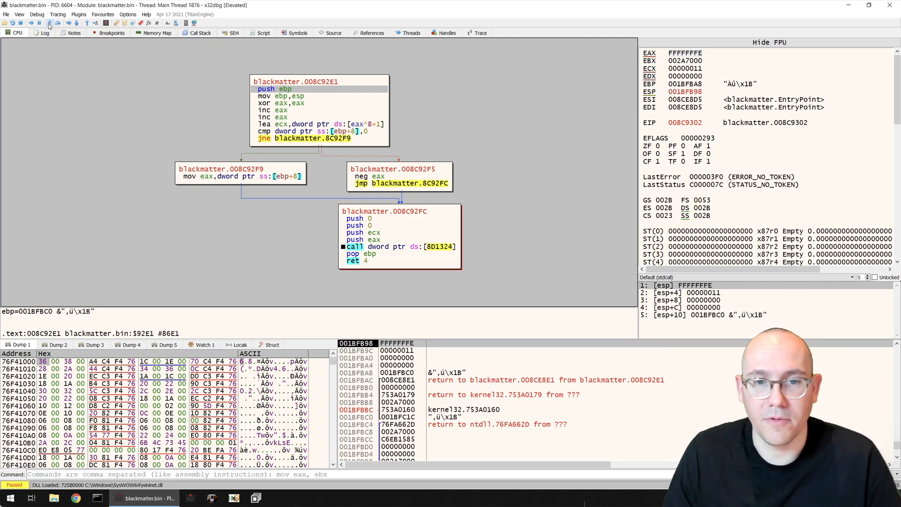
{"action": "left_click", "coordinate": [49, 22]}
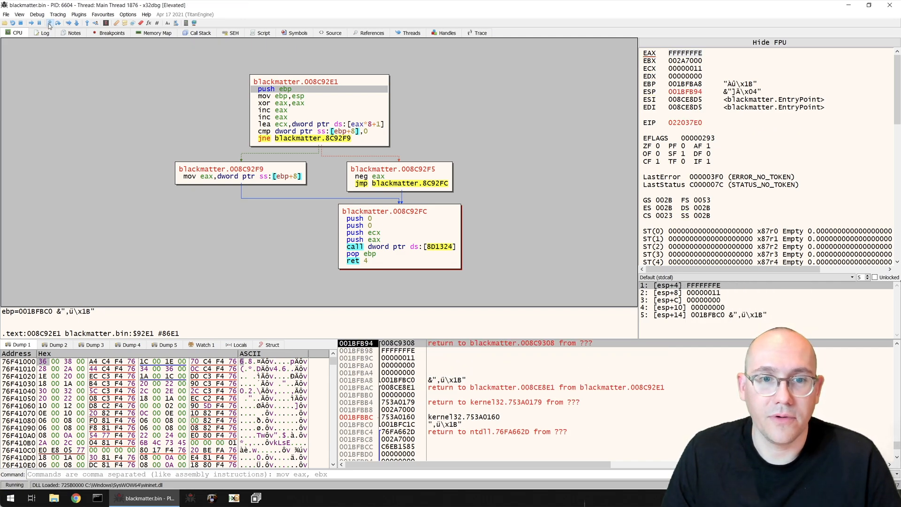
Step: Inspect the 022037E0 stub resolving ntdll.NtSetInformationThread, then stop debugging the sample
{"action": "left_click", "coordinate": [49, 23]}
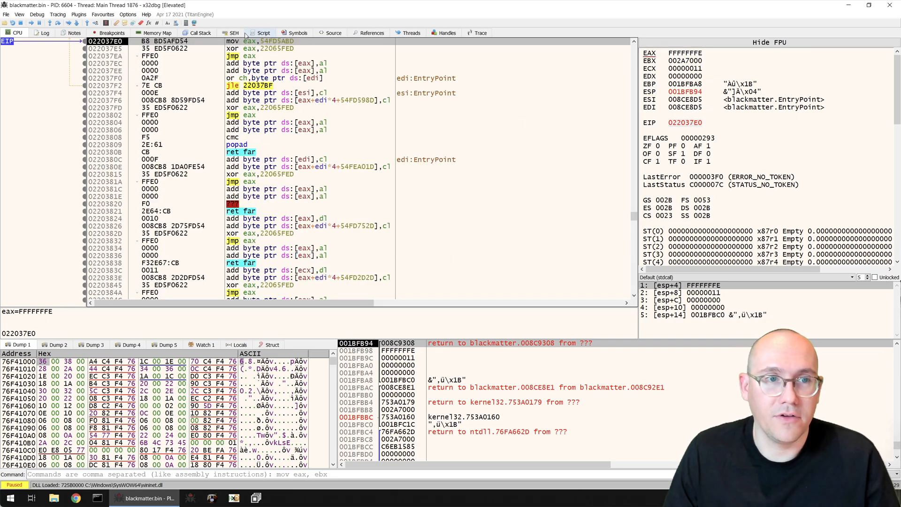
{"action": "mouse_move", "coordinate": [339, 110]}
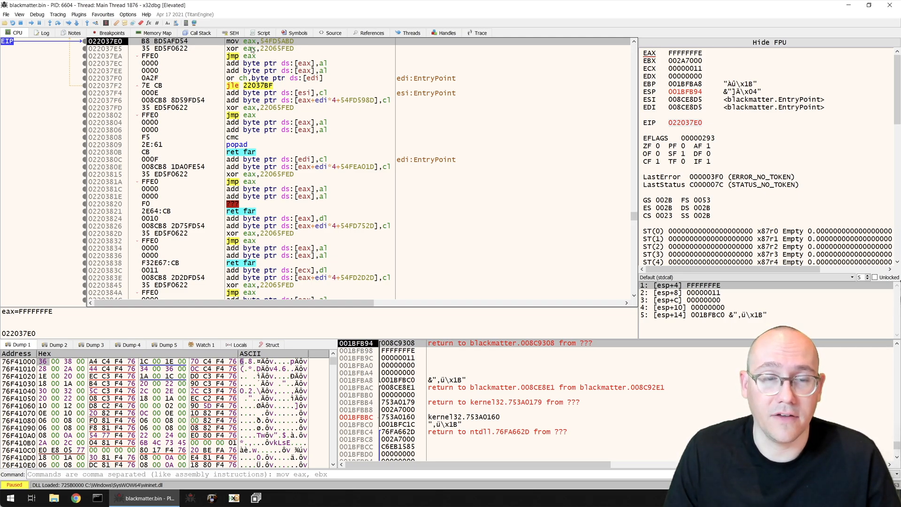
{"action": "mouse_move", "coordinate": [278, 54]}
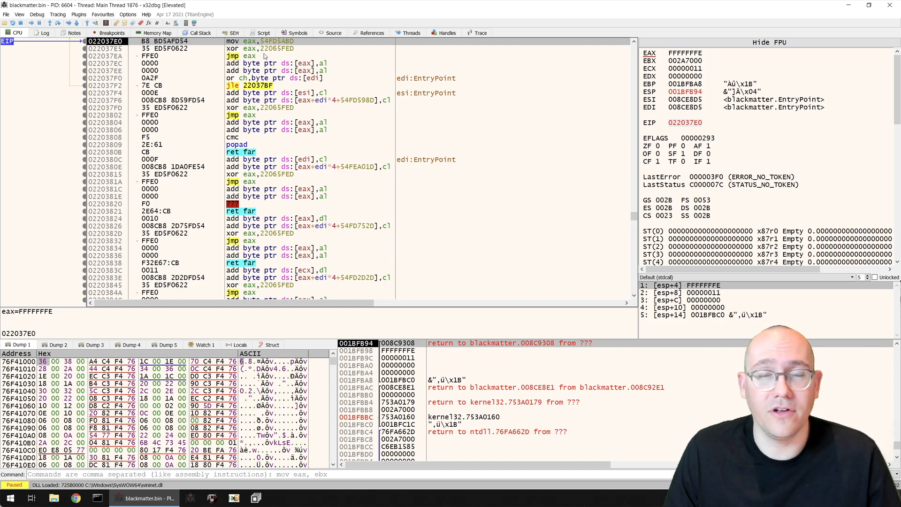
{"action": "mouse_move", "coordinate": [264, 56]}
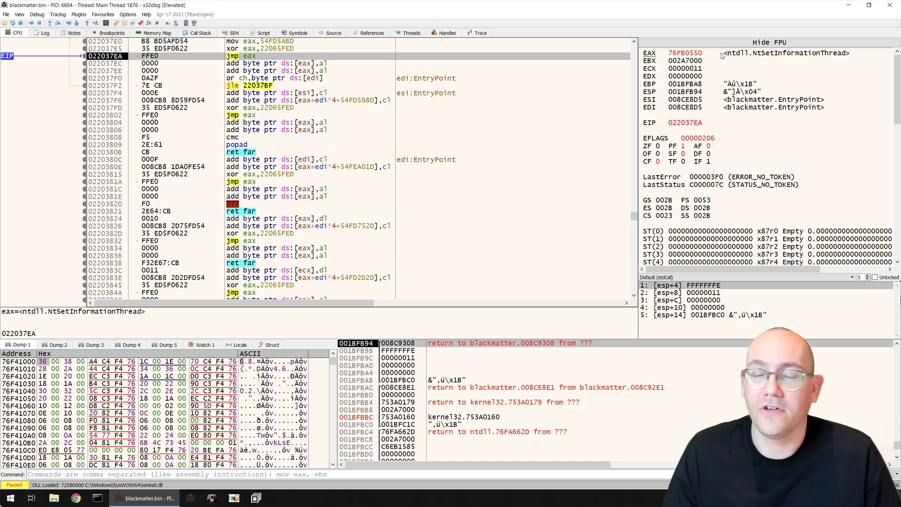
{"action": "mouse_move", "coordinate": [750, 57]}
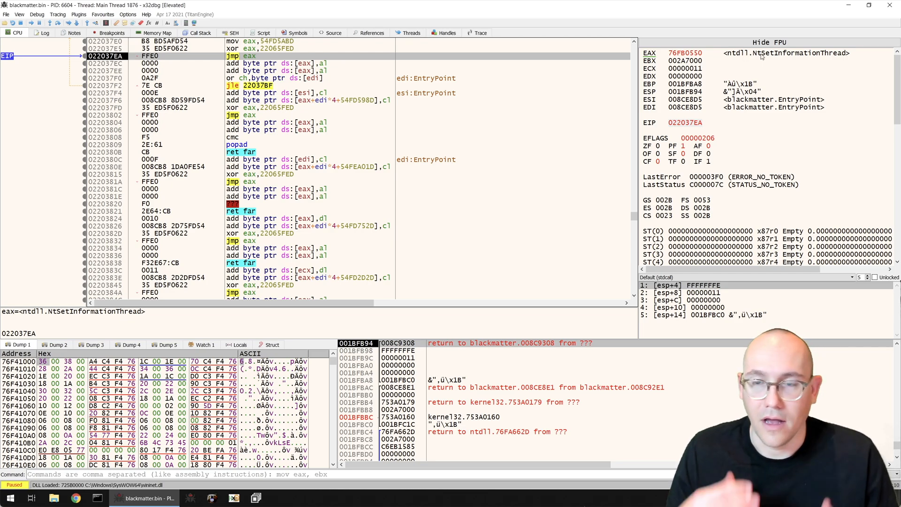
{"action": "mouse_move", "coordinate": [792, 58]}
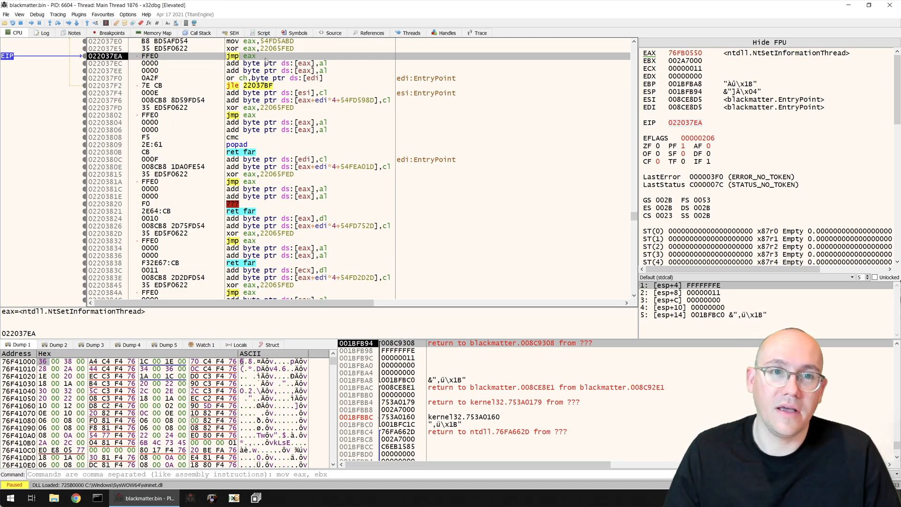
{"action": "mouse_move", "coordinate": [789, 57]}
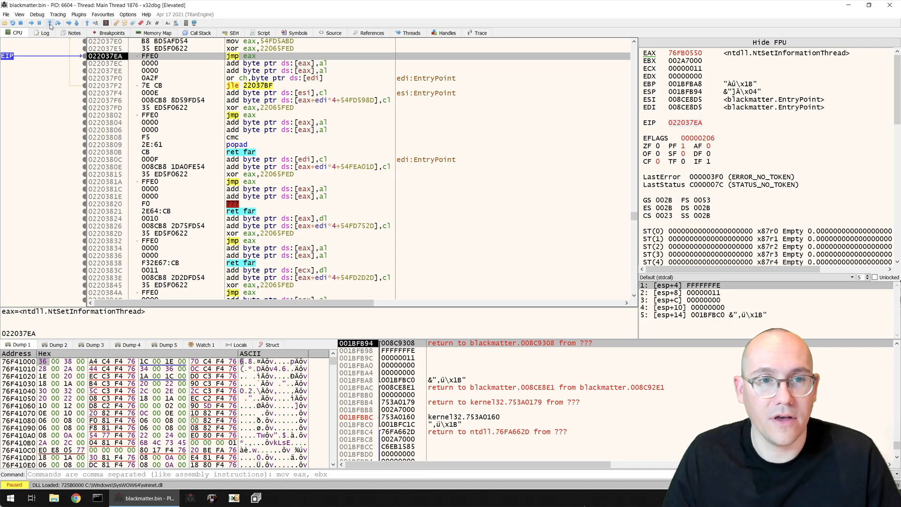
{"action": "left_click", "coordinate": [87, 23]}
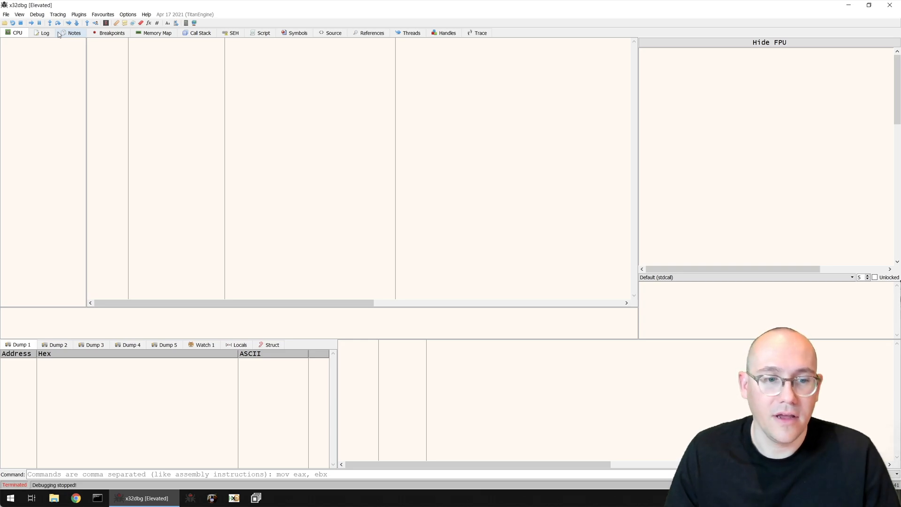
{"action": "mouse_move", "coordinate": [87, 23]}
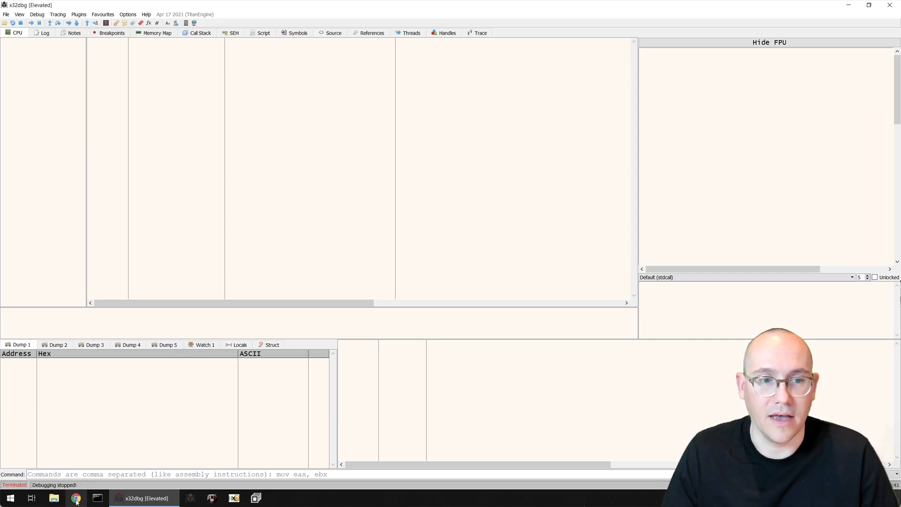
Step: Switch from x32dbg to the Chrome browser via the taskbar
{"action": "left_click", "coordinate": [77, 498]}
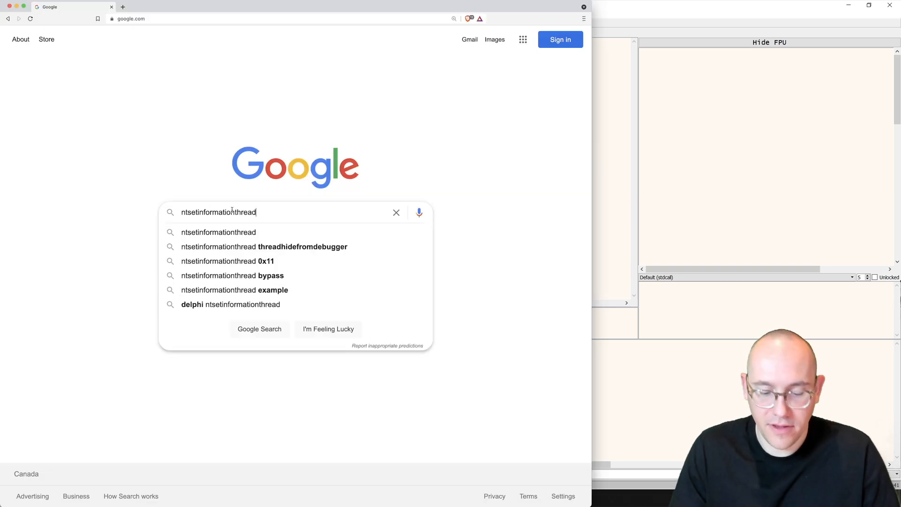
Step: Search 'ntsetinformationthread anti debug' and open Check Point's Direct debugger interaction article
{"action": "type", "text": "anti debug"}
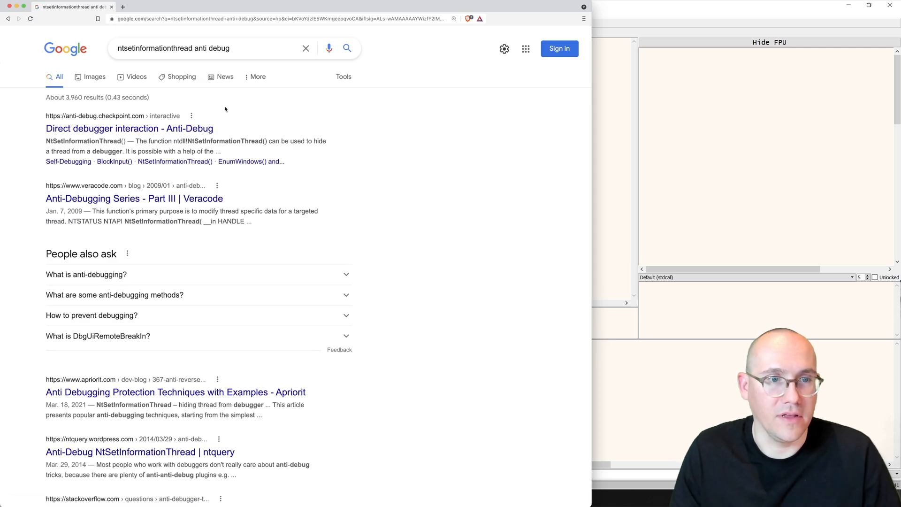
{"action": "left_click", "coordinate": [130, 128]}
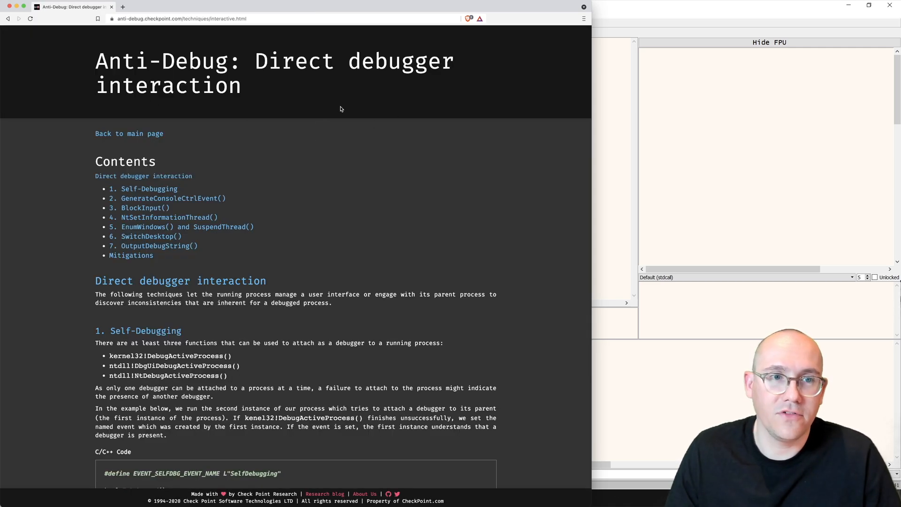
{"action": "mouse_move", "coordinate": [395, 161]}
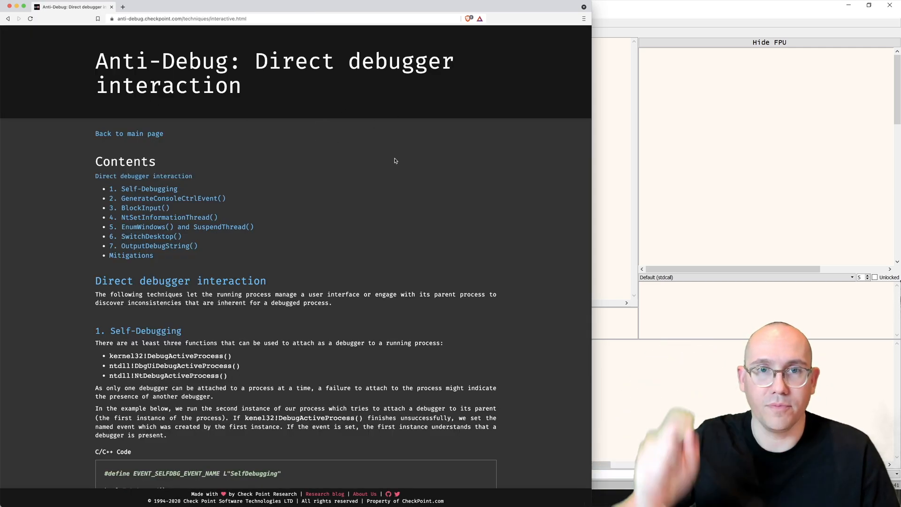
{"action": "mouse_move", "coordinate": [222, 163]}
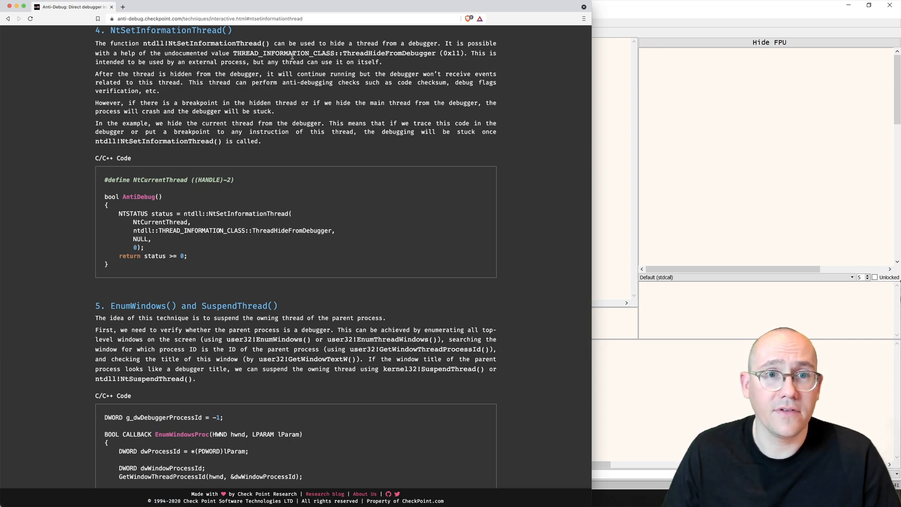
{"action": "mouse_move", "coordinate": [460, 60]}
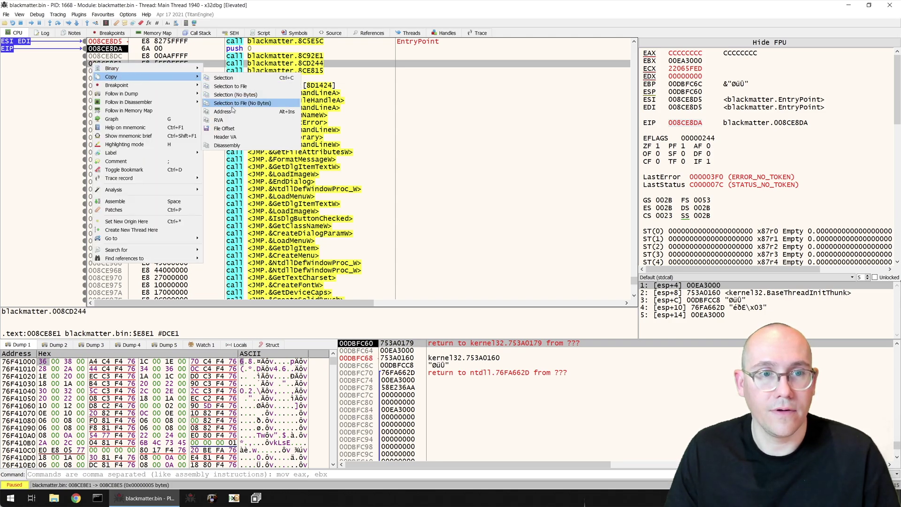
Step: Label the call at 008CE8DC as anti_debug_setinformationthread
{"action": "left_click", "coordinate": [243, 102]}
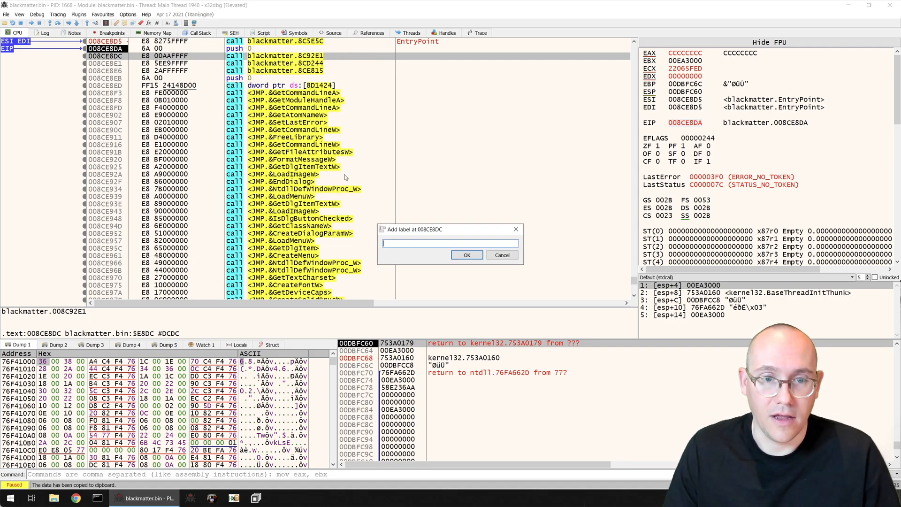
{"action": "type", "text": "anti_debug_setinformationthread"}
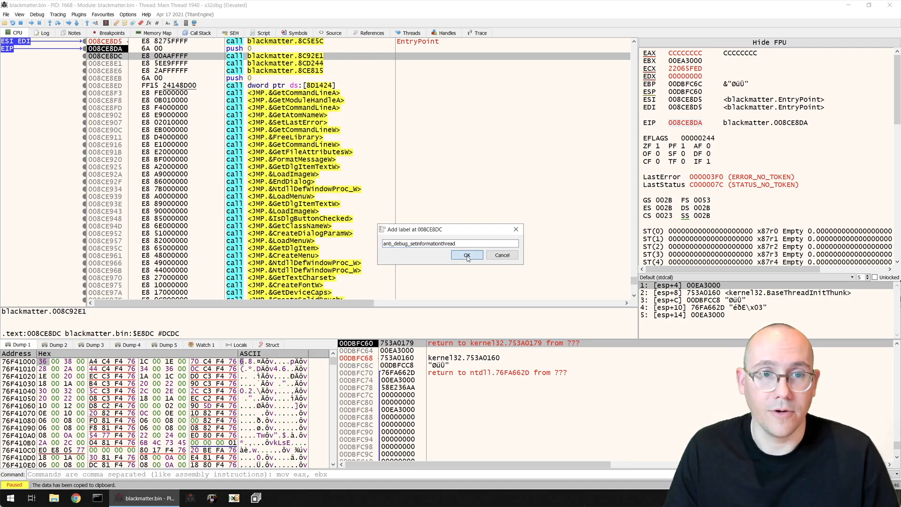
{"action": "left_click", "coordinate": [467, 254]}
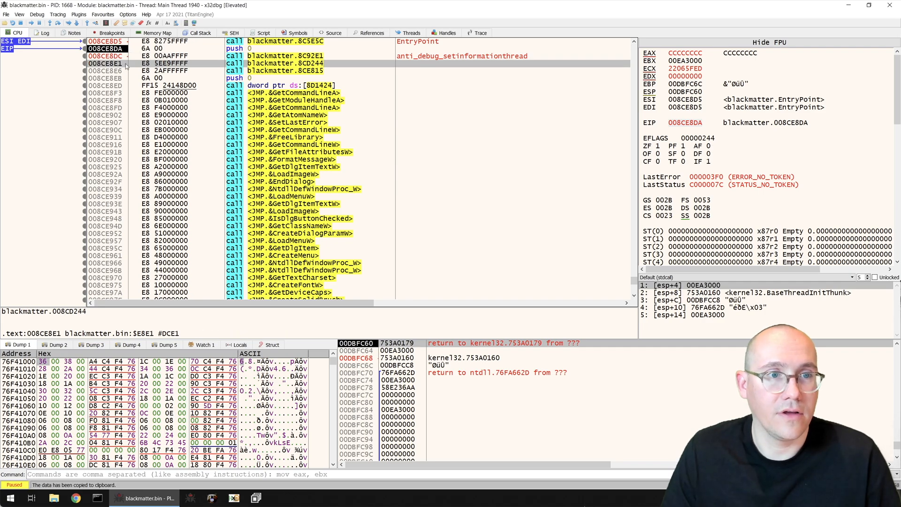
Step: Set EIP to 008CE8E1 so execution skips the anti-debug call
{"action": "right_click", "coordinate": [115, 62]}
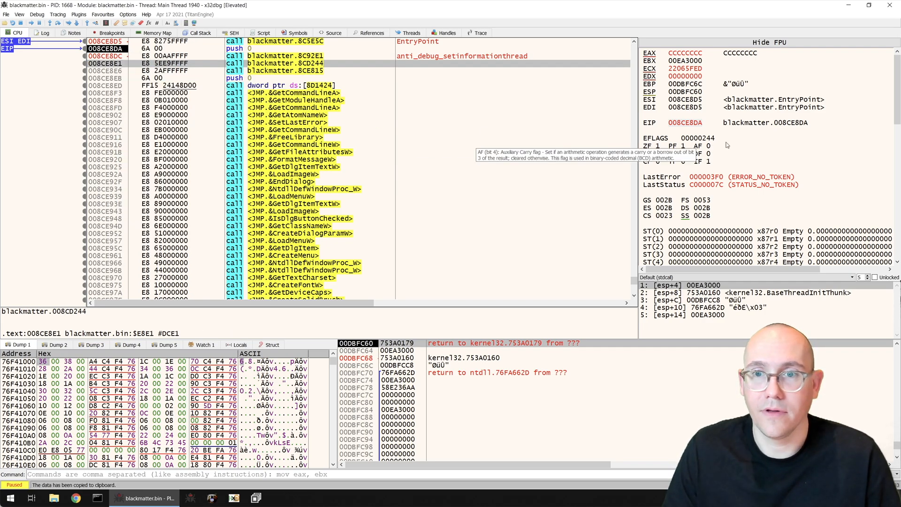
{"action": "right_click", "coordinate": [689, 122]}
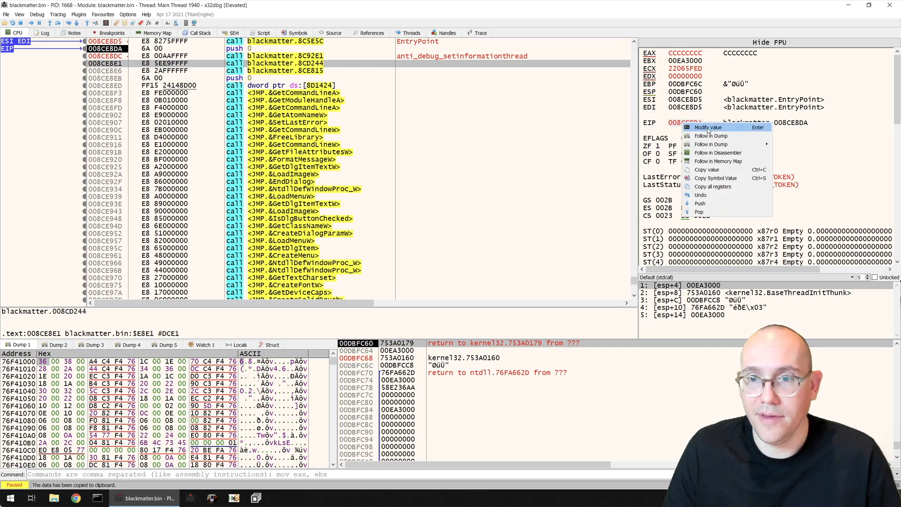
{"action": "left_click", "coordinate": [708, 127]}
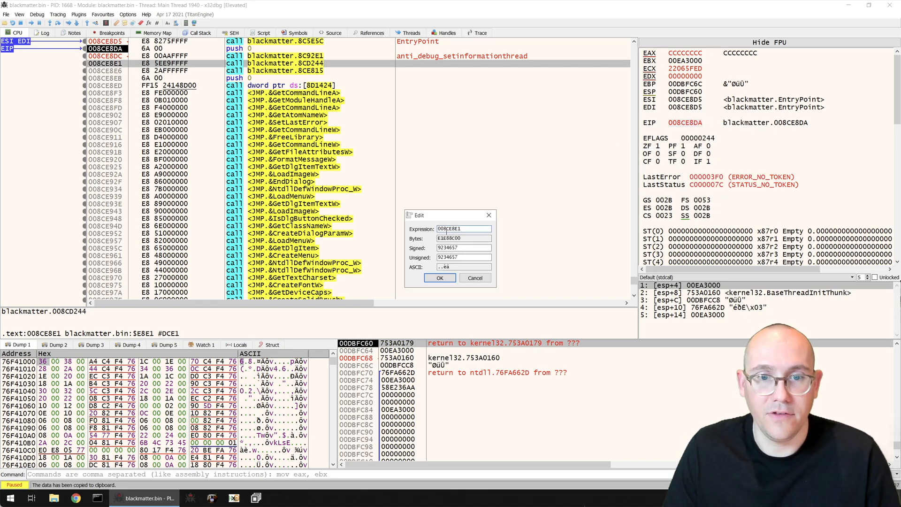
{"action": "left_click", "coordinate": [440, 278]}
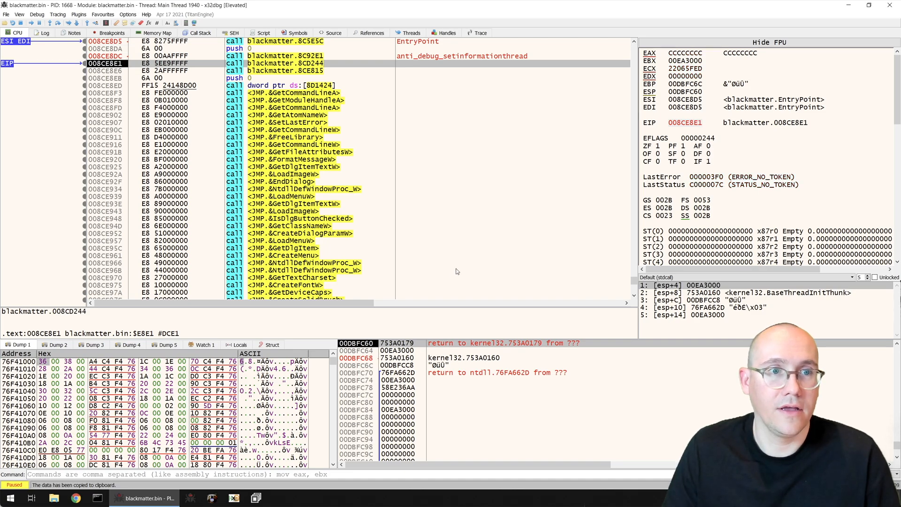
{"action": "mouse_move", "coordinate": [265, 70]}
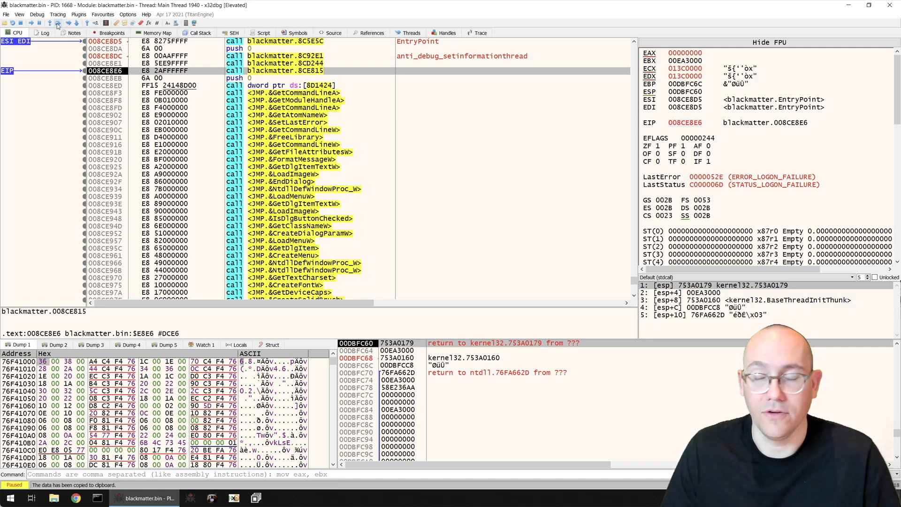
{"action": "mouse_move", "coordinate": [616, 7]}
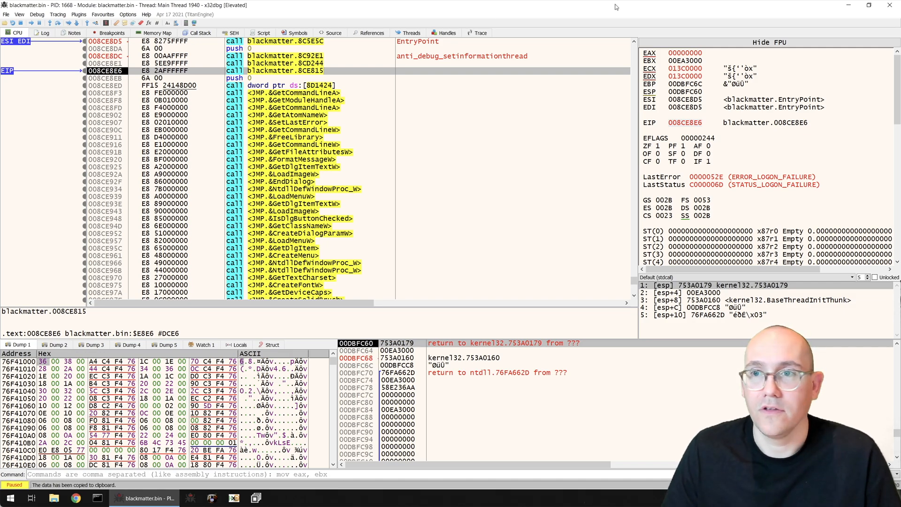
Step: Run the sample, open the dropped README.txt ransom note on the desktop, then stop debugging
{"action": "left_click", "coordinate": [866, 6]}
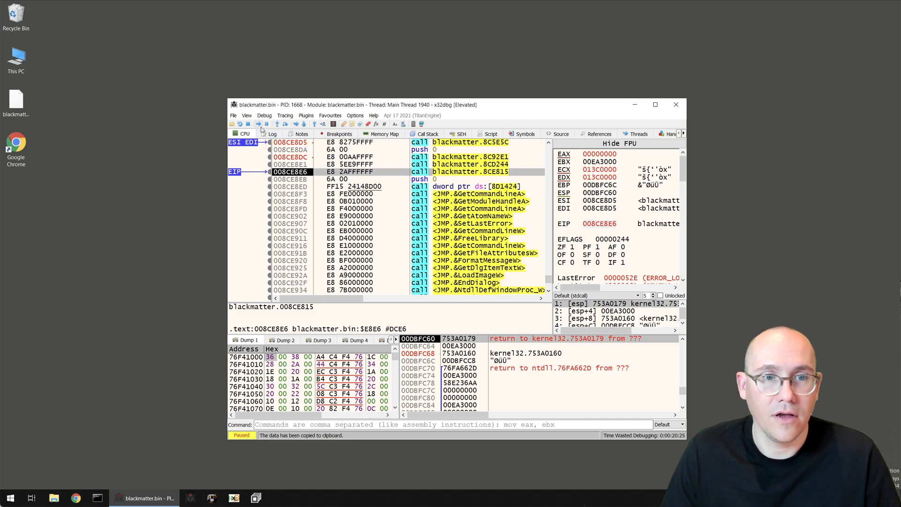
{"action": "left_click", "coordinate": [259, 123]}
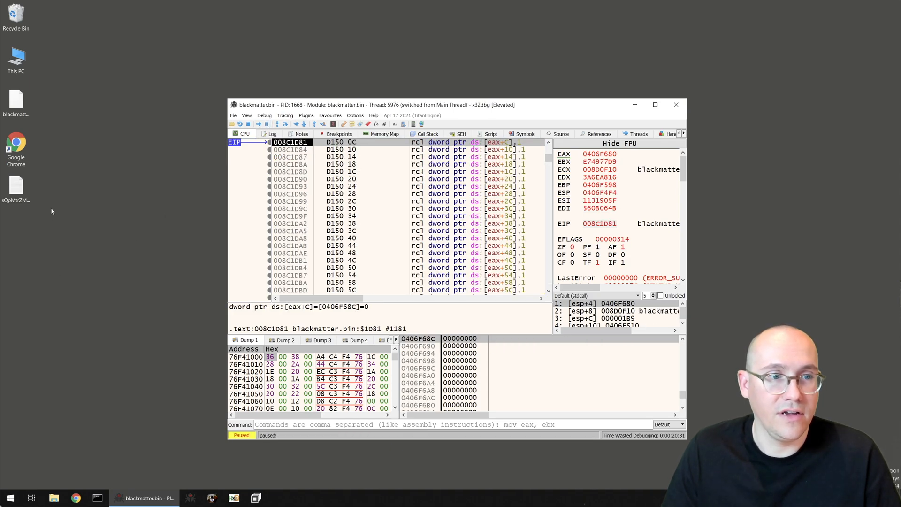
{"action": "double_click", "coordinate": [16, 189]}
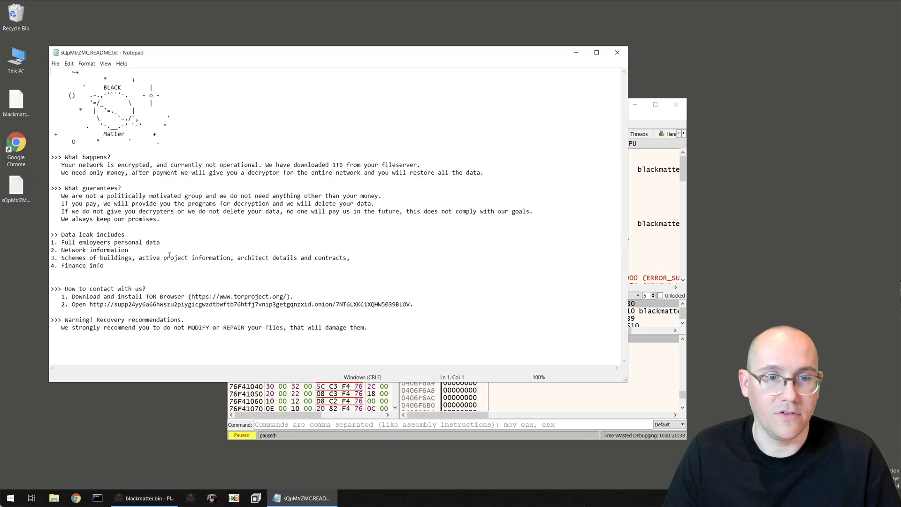
{"action": "mouse_move", "coordinate": [332, 133]}
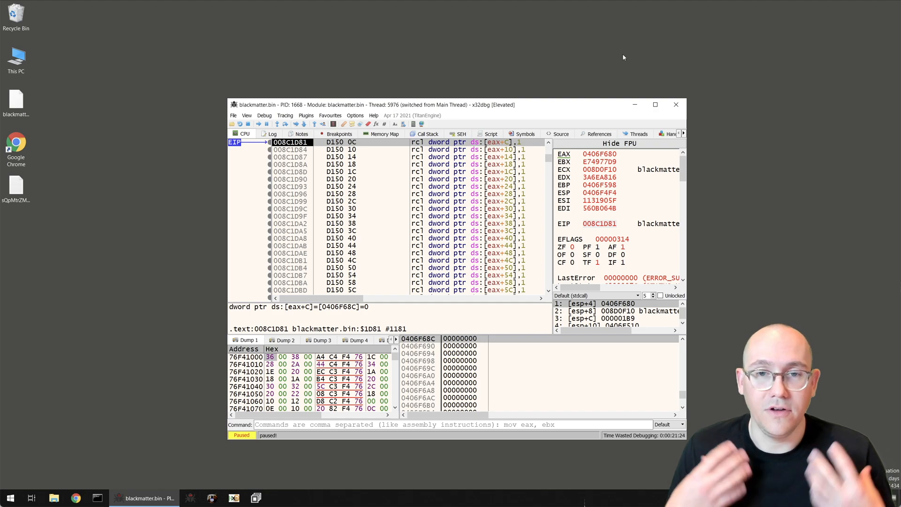
{"action": "left_click", "coordinate": [655, 105]}
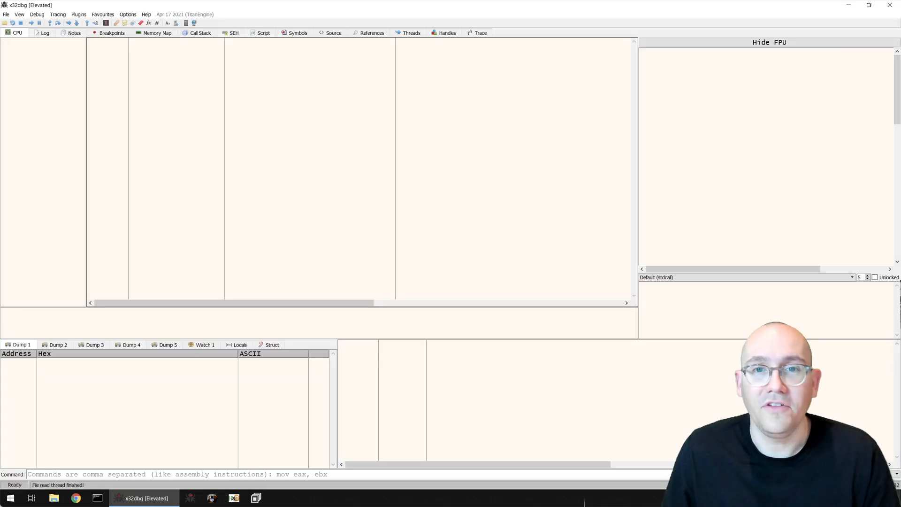